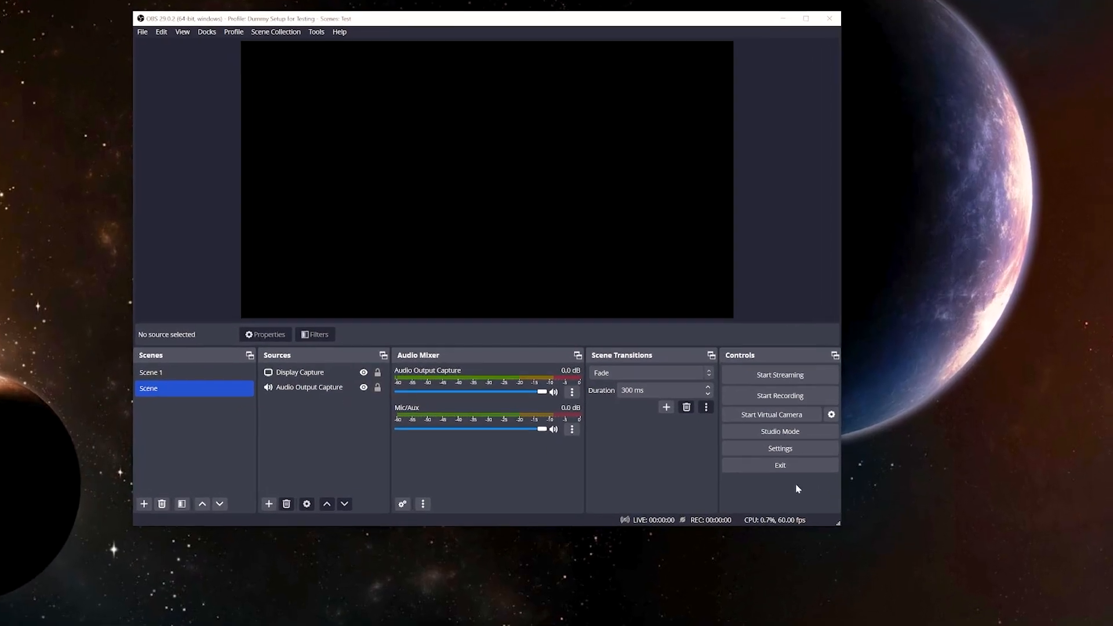
# - Open OBS Studio's Settings window at the General preferences page
pyautogui.click(778, 448)
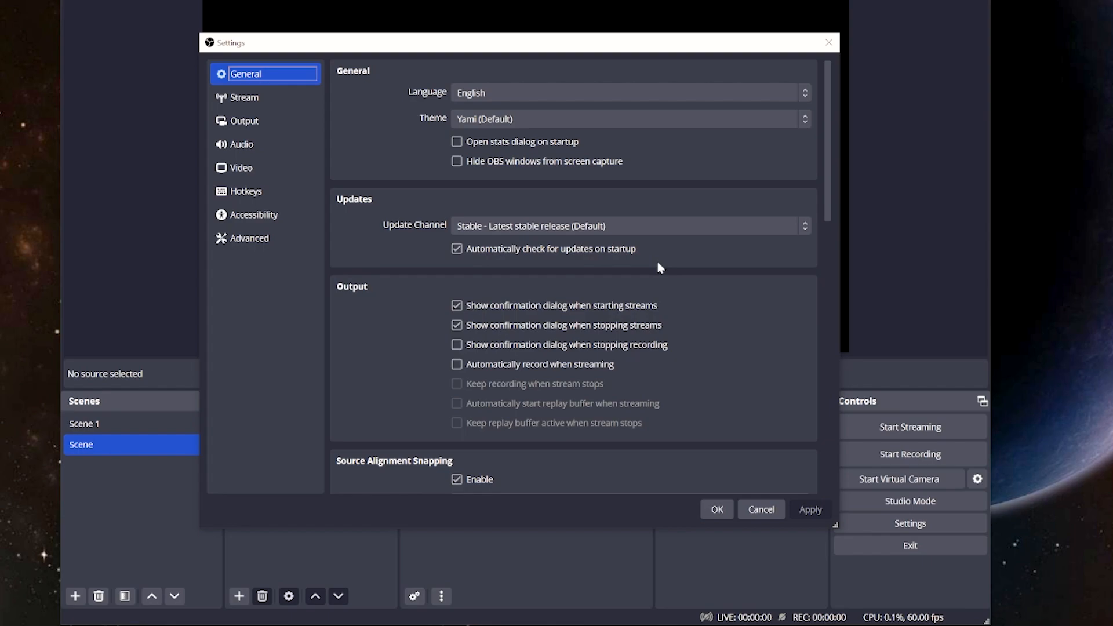
pyautogui.moveTo(244, 97)
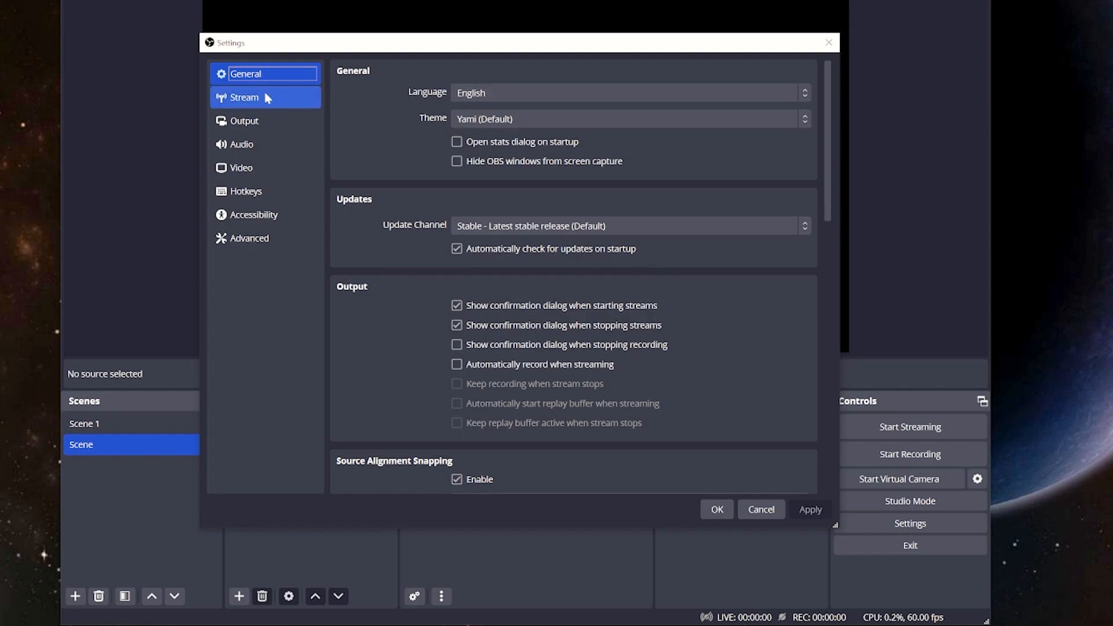
# - Change the streaming service from YouTube - RTMPS to Twitch and bring up stream key entry
pyautogui.click(244, 97)
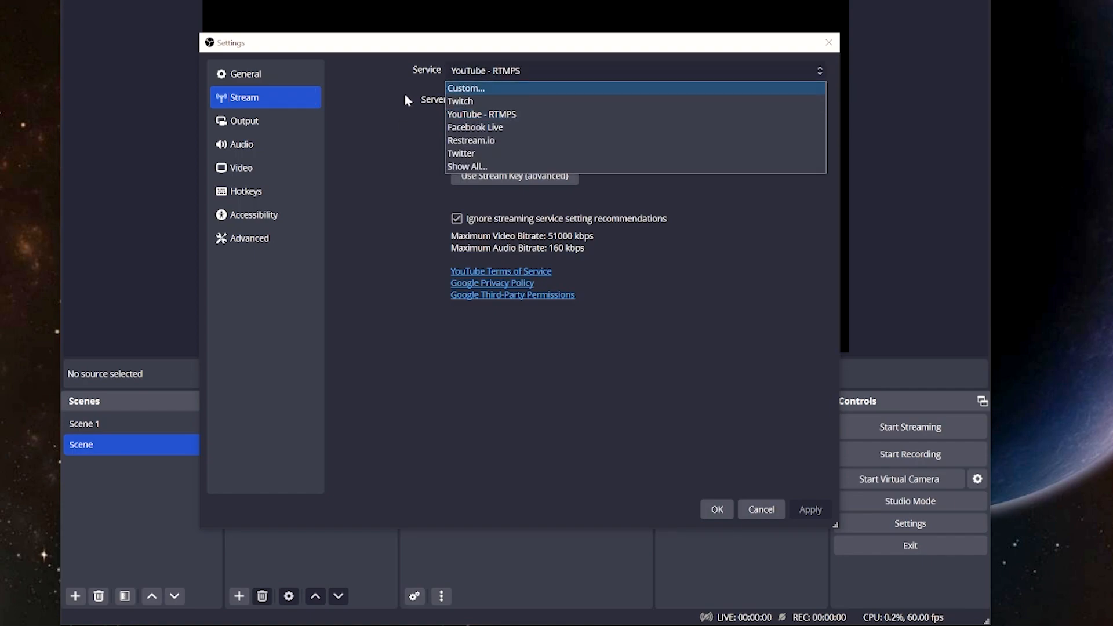
pyautogui.click(481, 114)
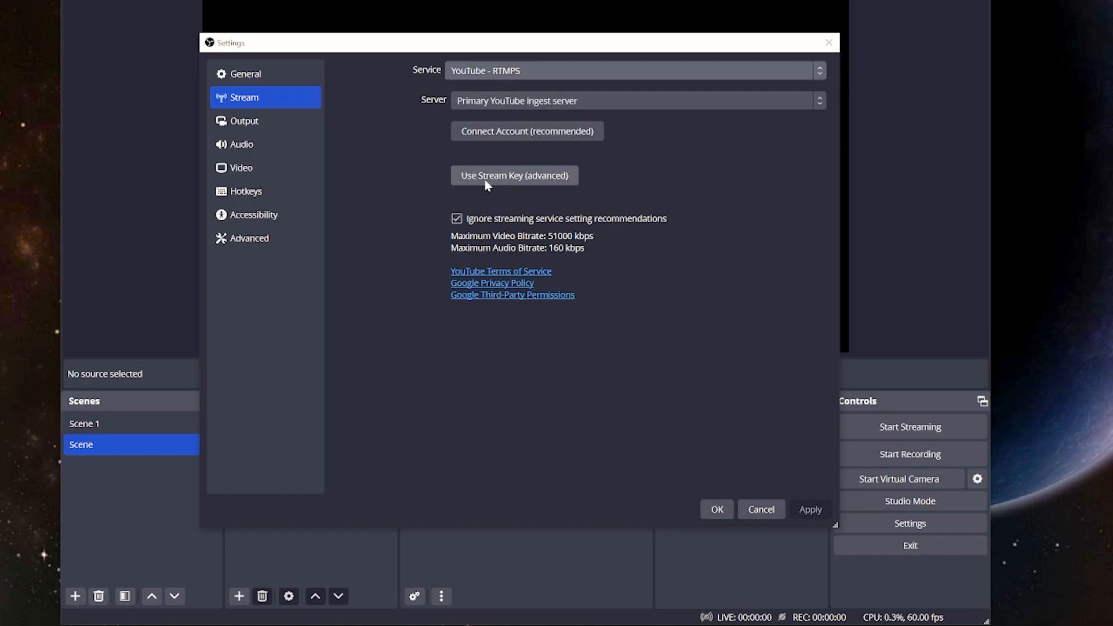
pyautogui.moveTo(582, 253)
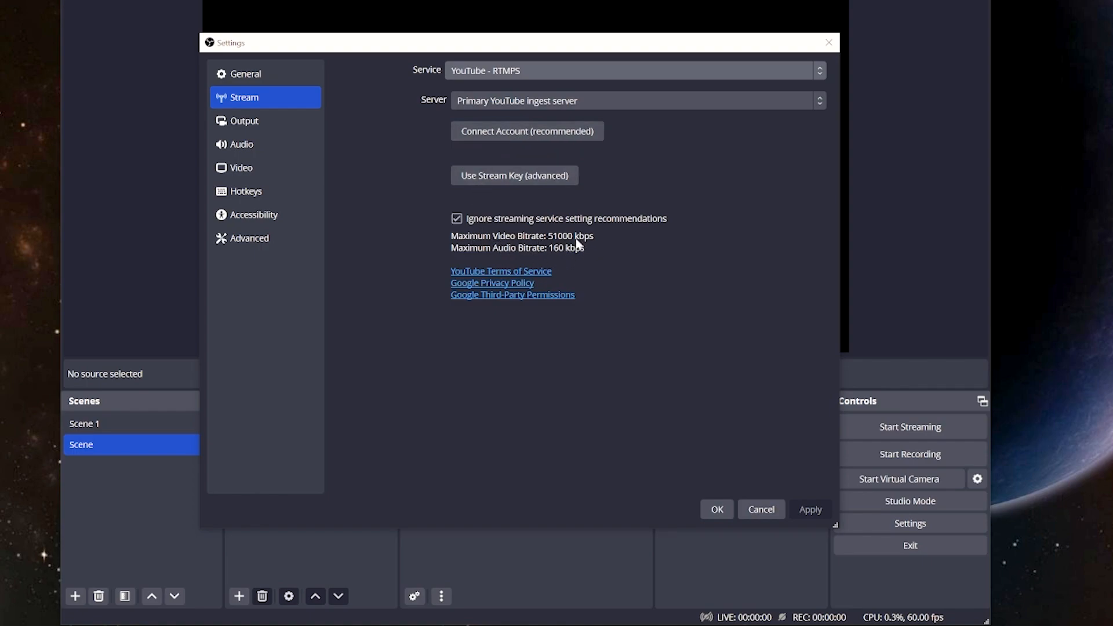
pyautogui.moveTo(484, 74)
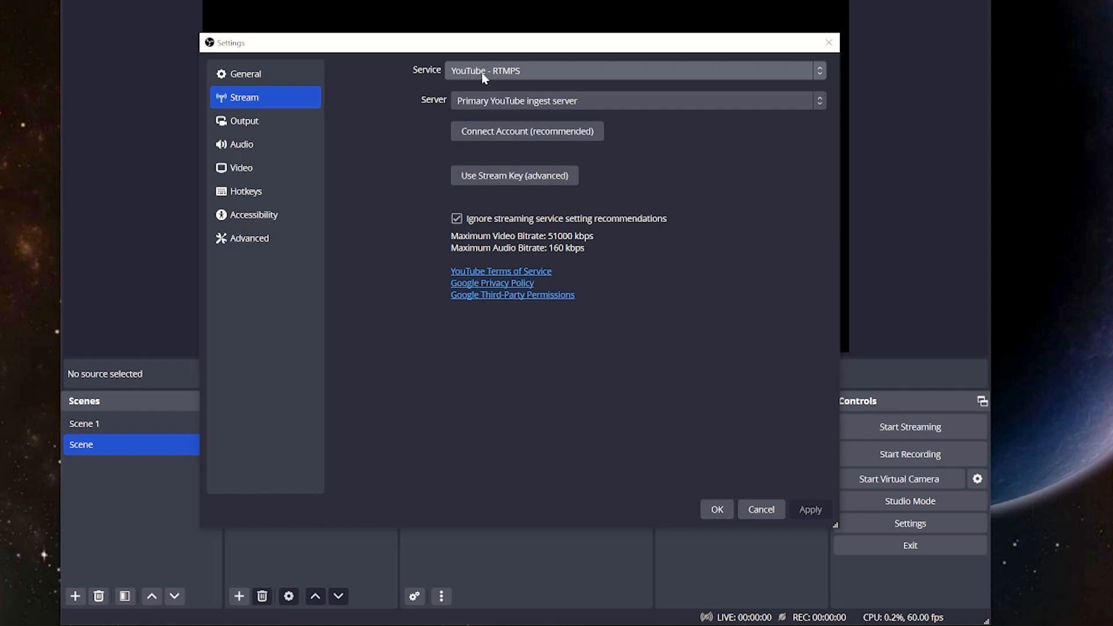
pyautogui.click(632, 70)
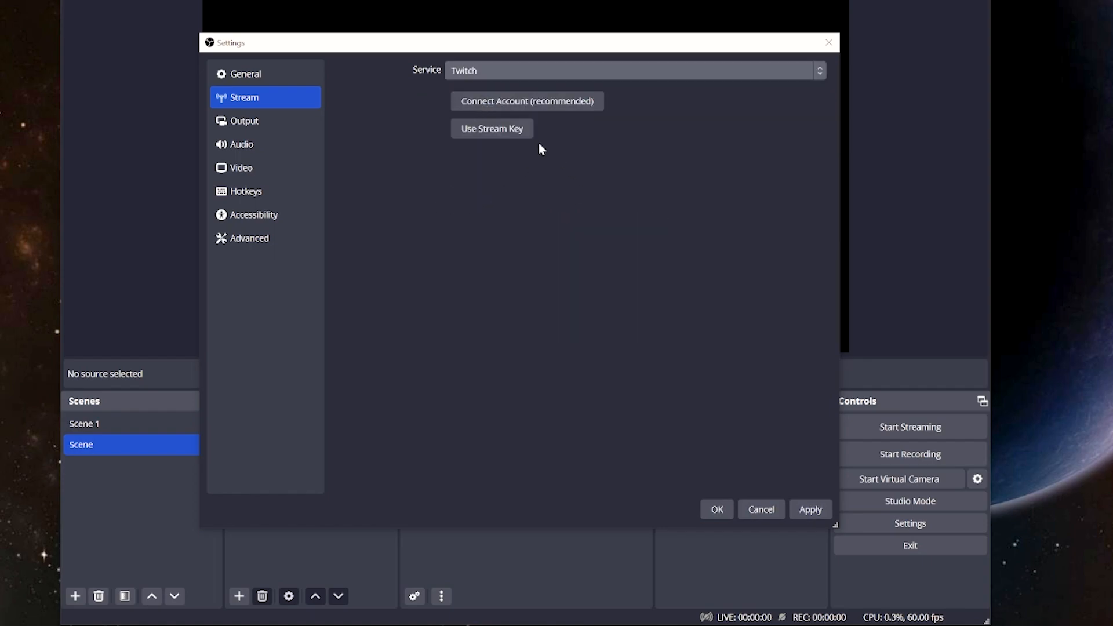
pyautogui.click(491, 129)
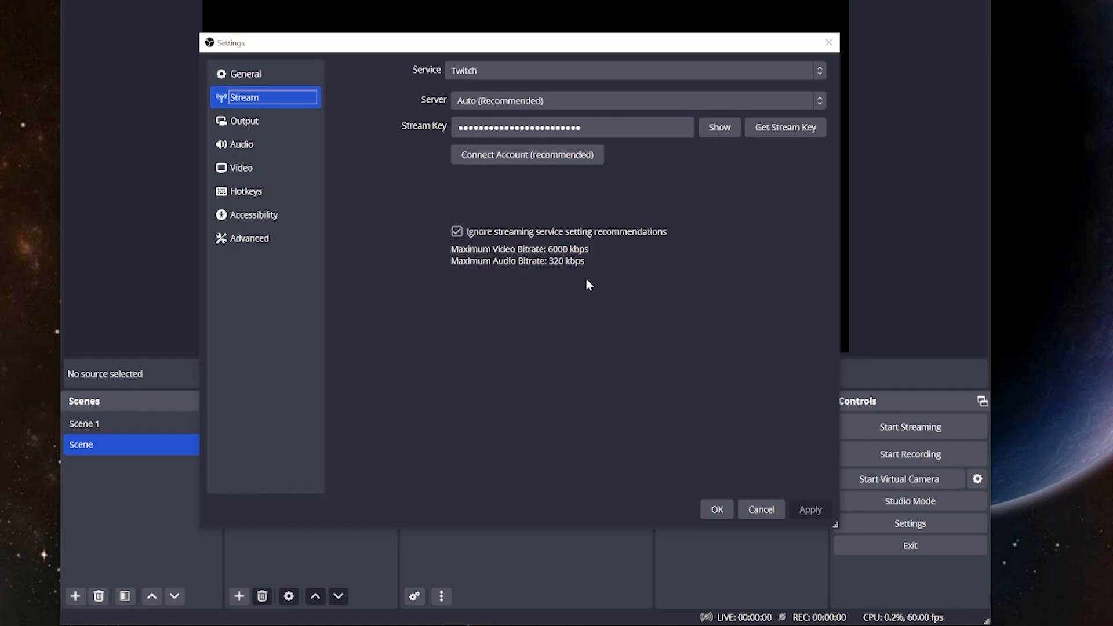
pyautogui.moveTo(547, 256)
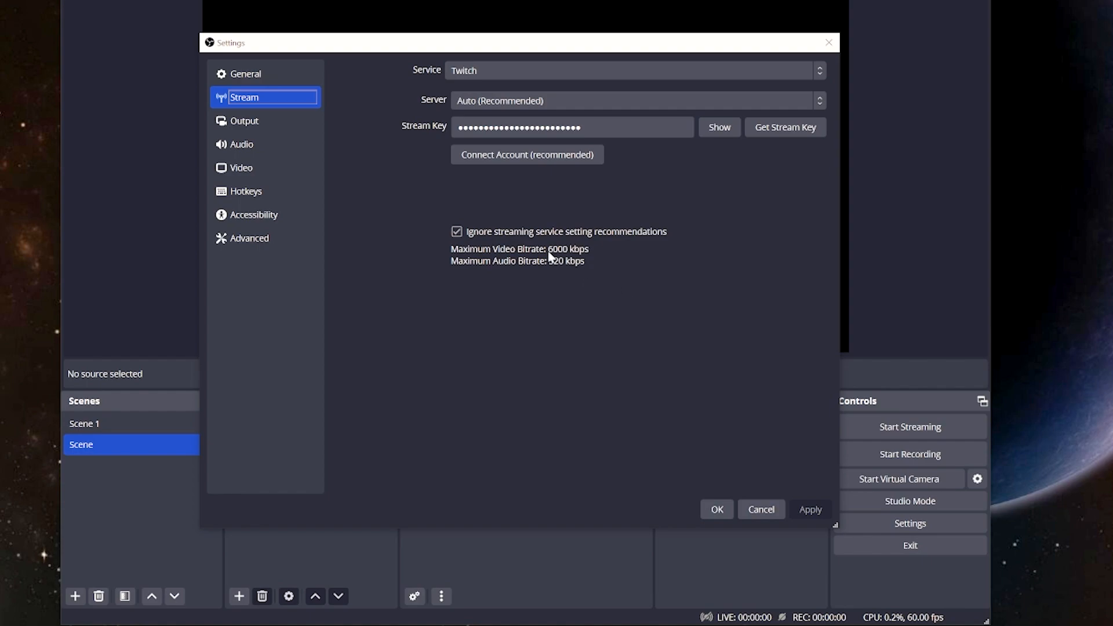
pyautogui.moveTo(553, 257)
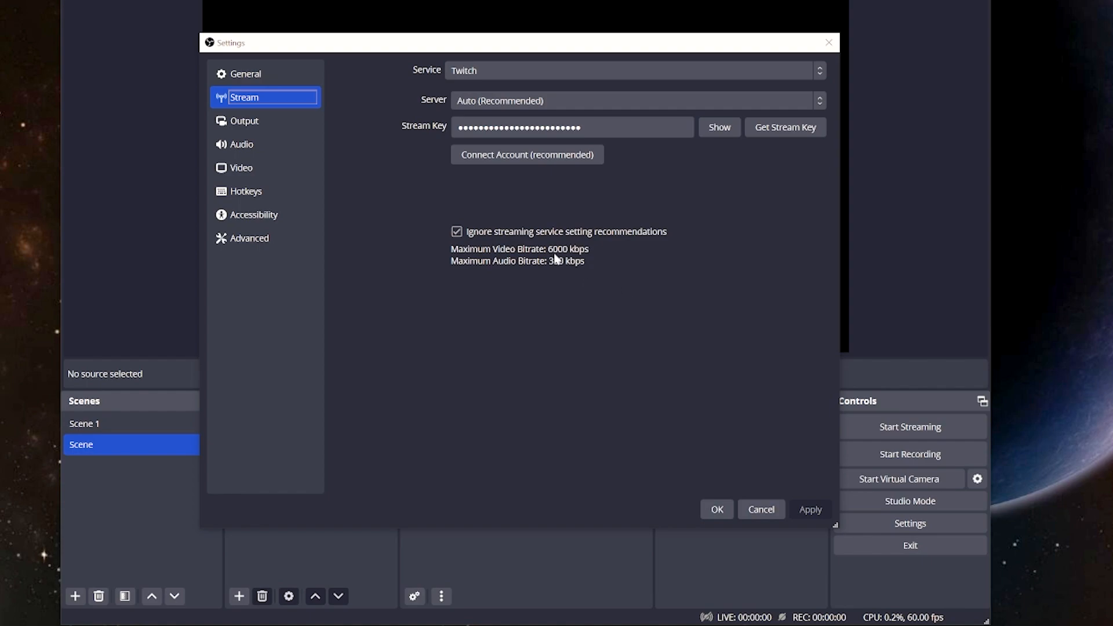
pyautogui.moveTo(582, 273)
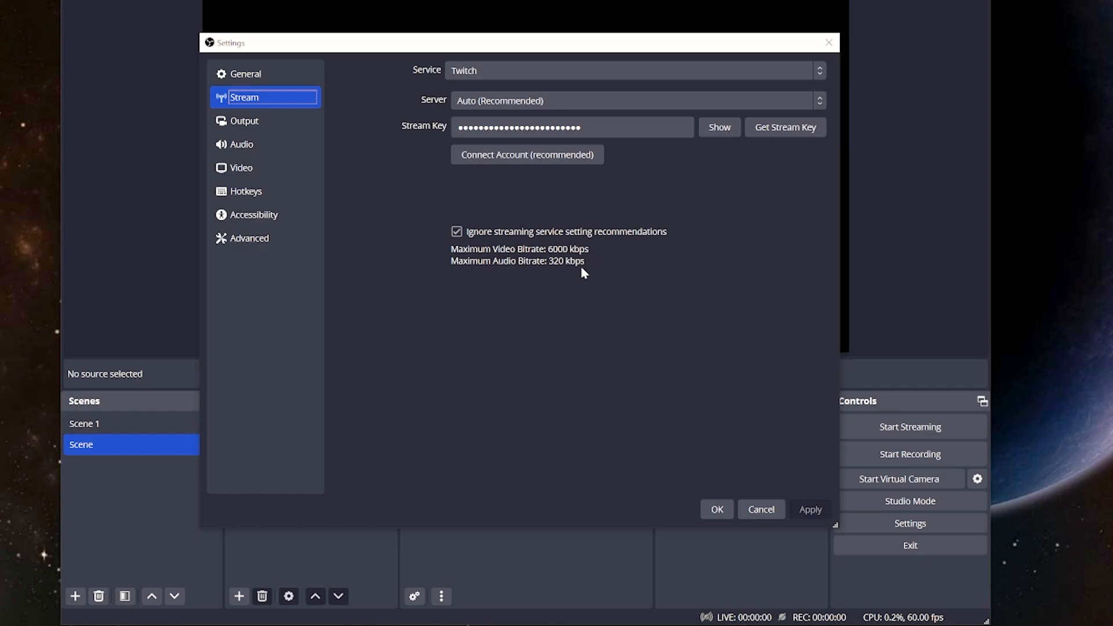
pyautogui.moveTo(535, 217)
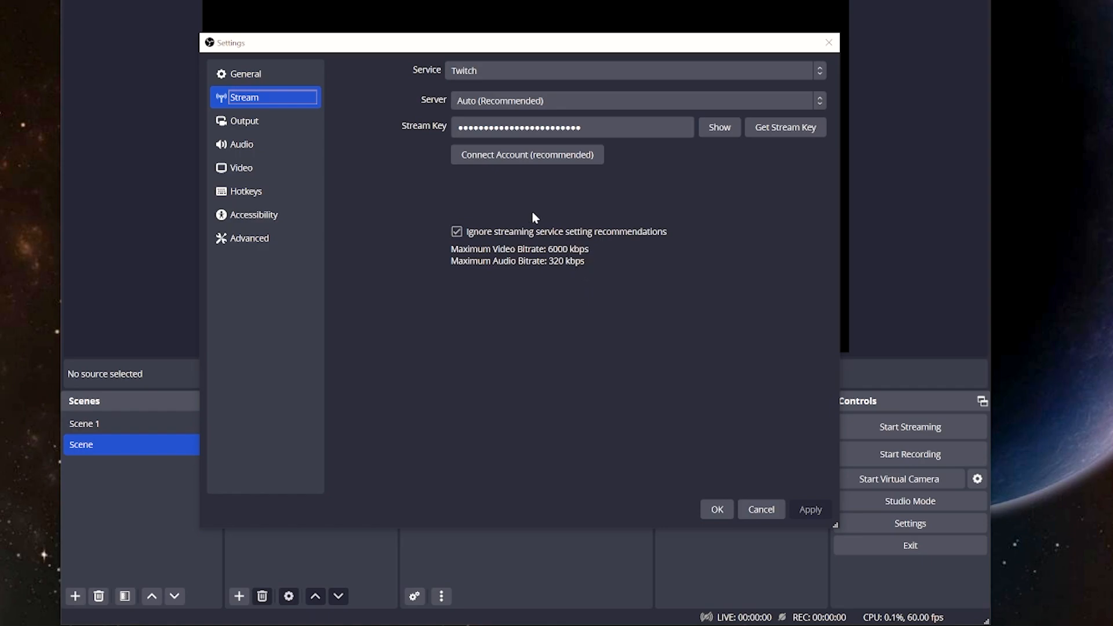
# - Show the advanced Output settings and keep NVIDIA NVENC H.264 as the streaming encoder
pyautogui.click(244, 121)
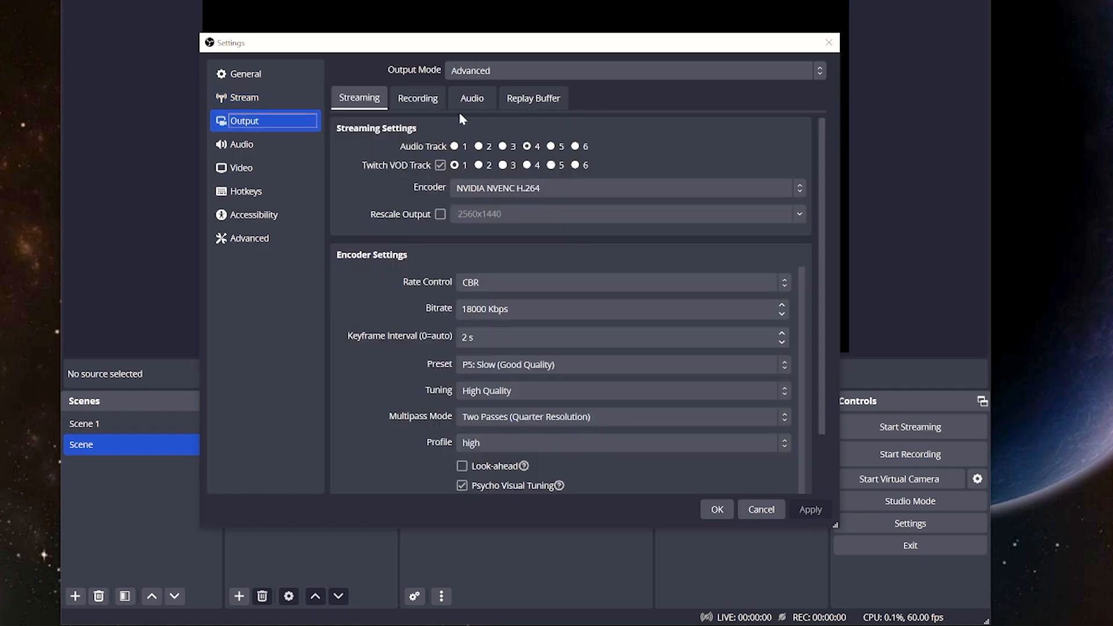
pyautogui.moveTo(689, 149)
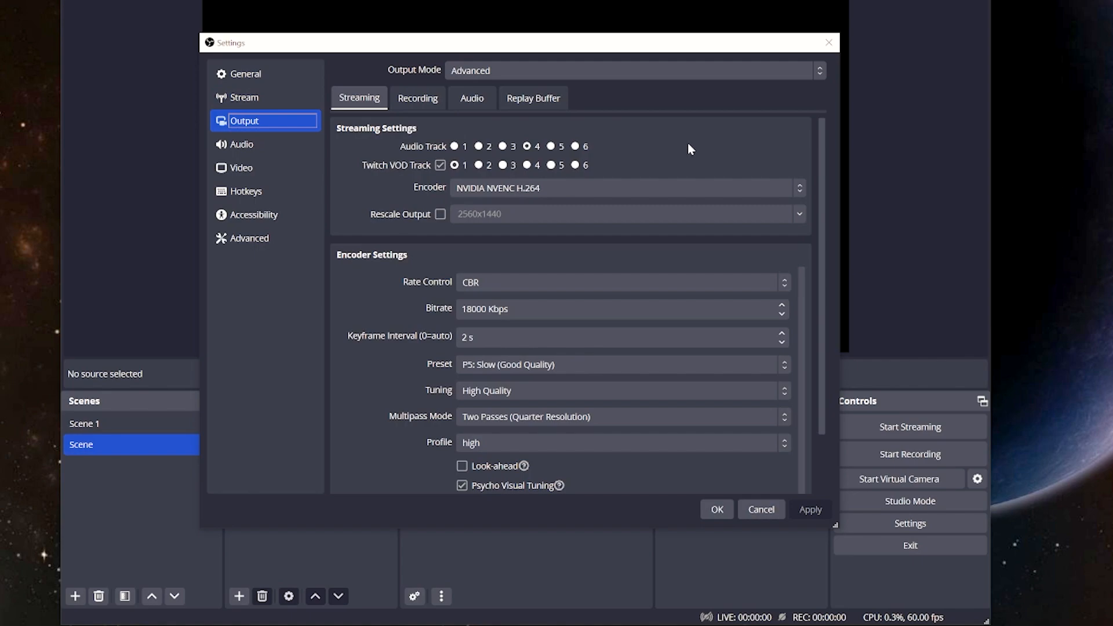
pyautogui.click(625, 187)
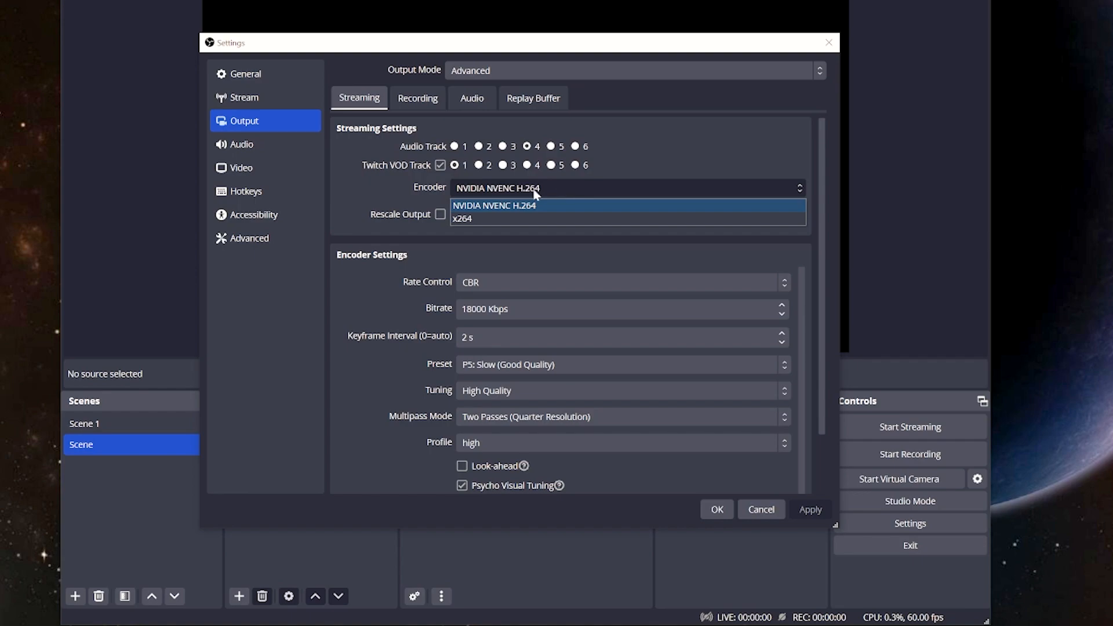
pyautogui.moveTo(534, 196)
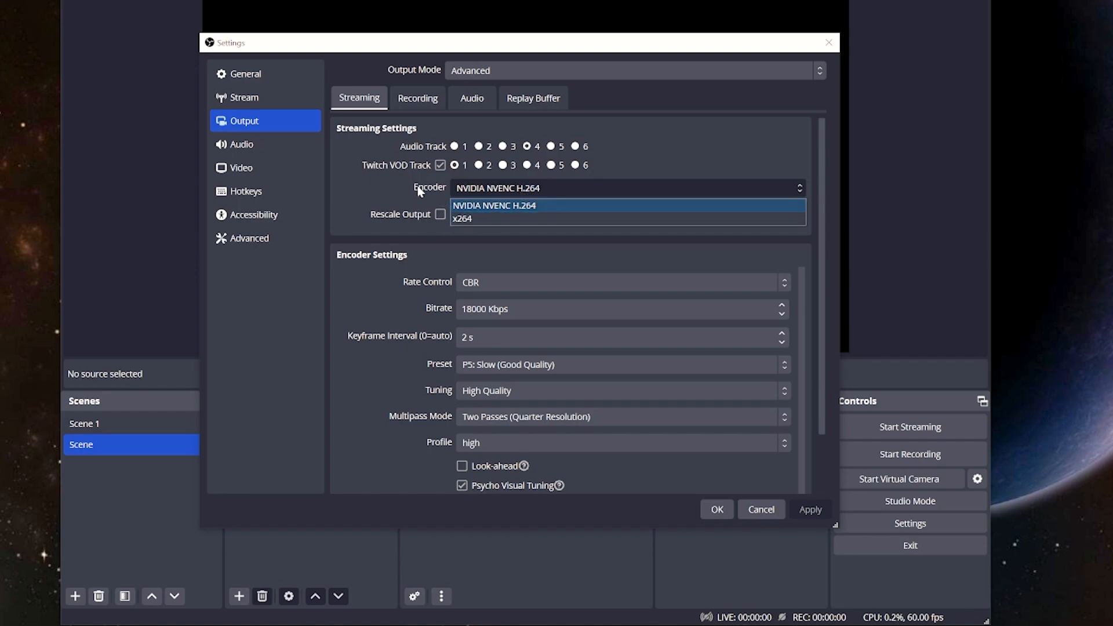
pyautogui.click(493, 206)
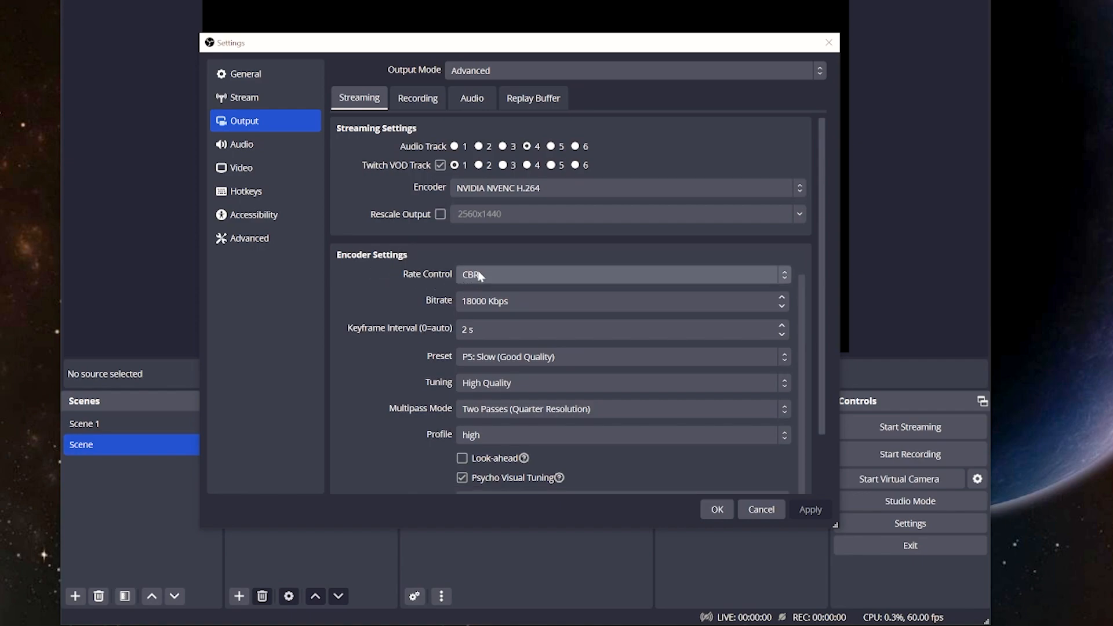
pyautogui.moveTo(480, 279)
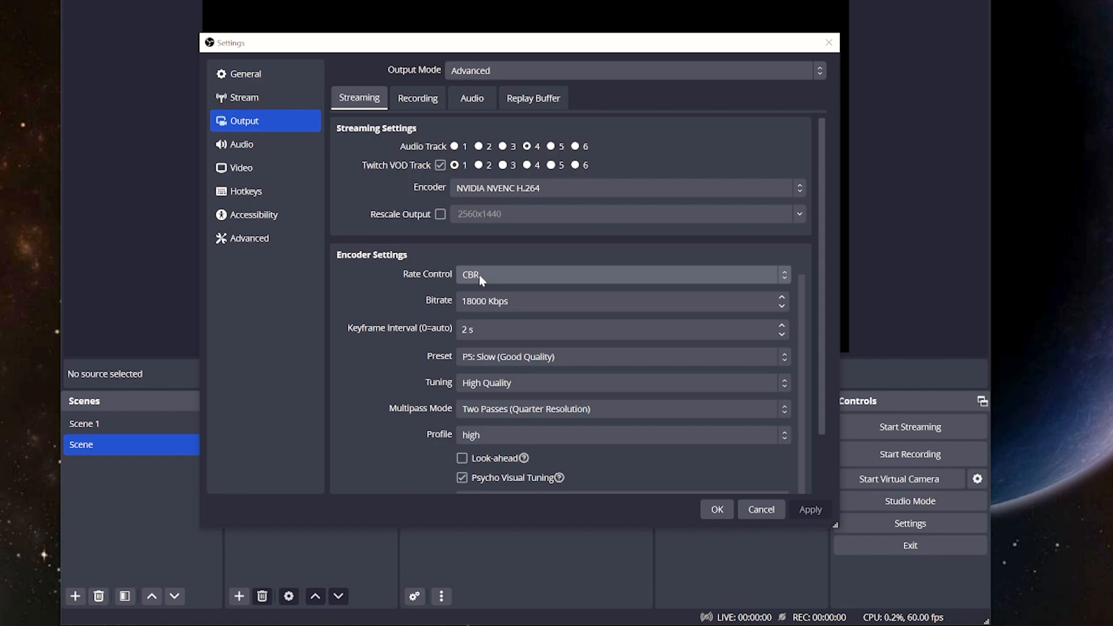
# - Keep CBR rate control for the NVENC streaming encoder
pyautogui.click(620, 274)
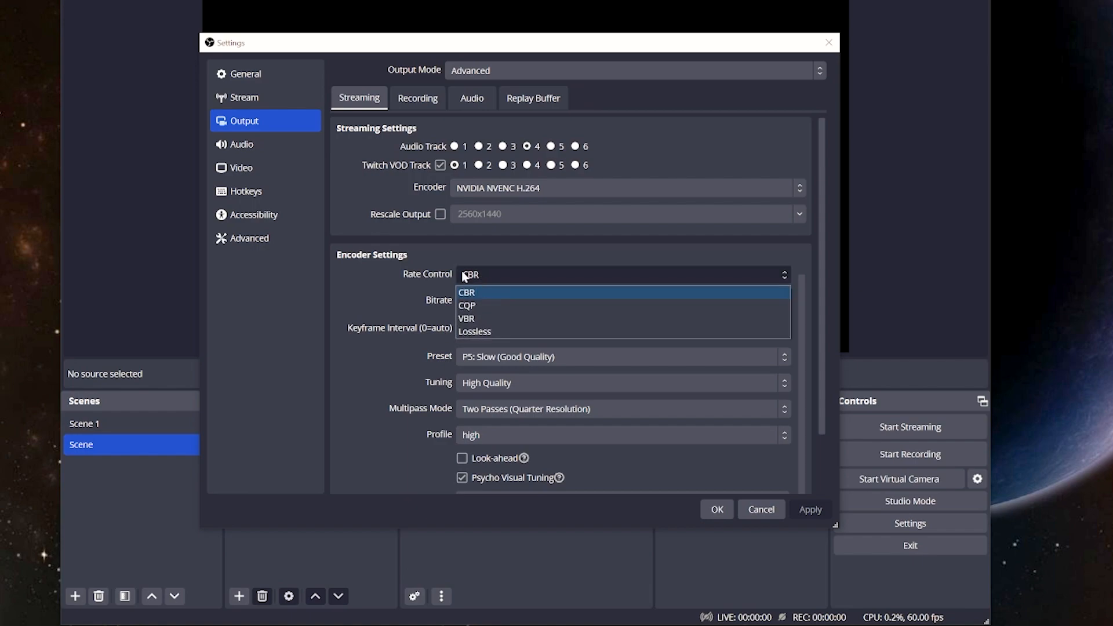
pyautogui.click(466, 292)
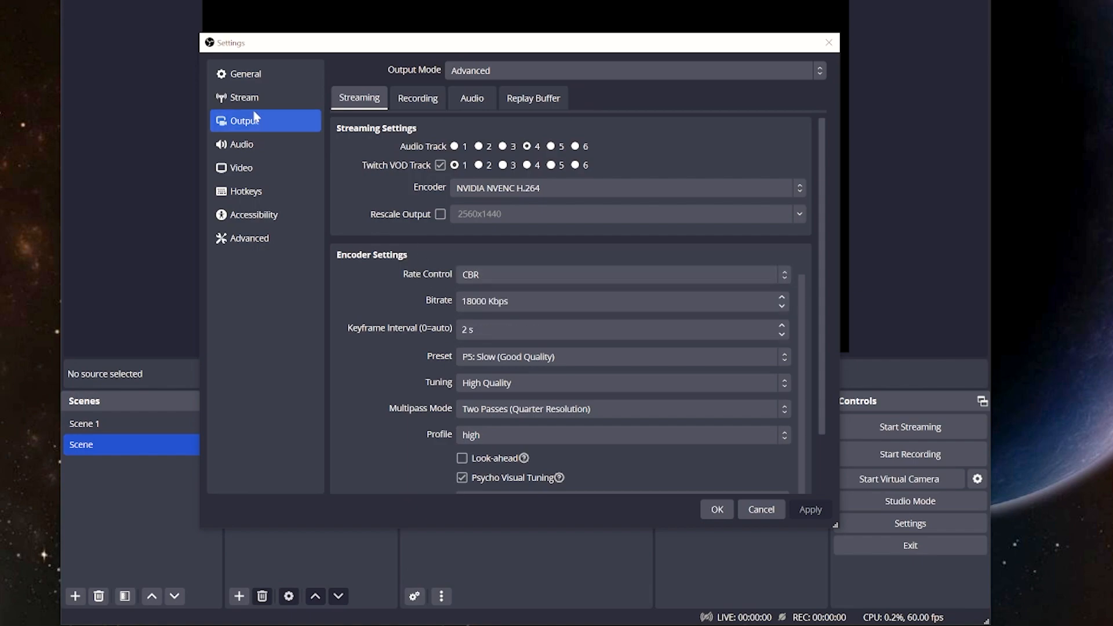
pyautogui.moveTo(417, 184)
pyautogui.write('6')
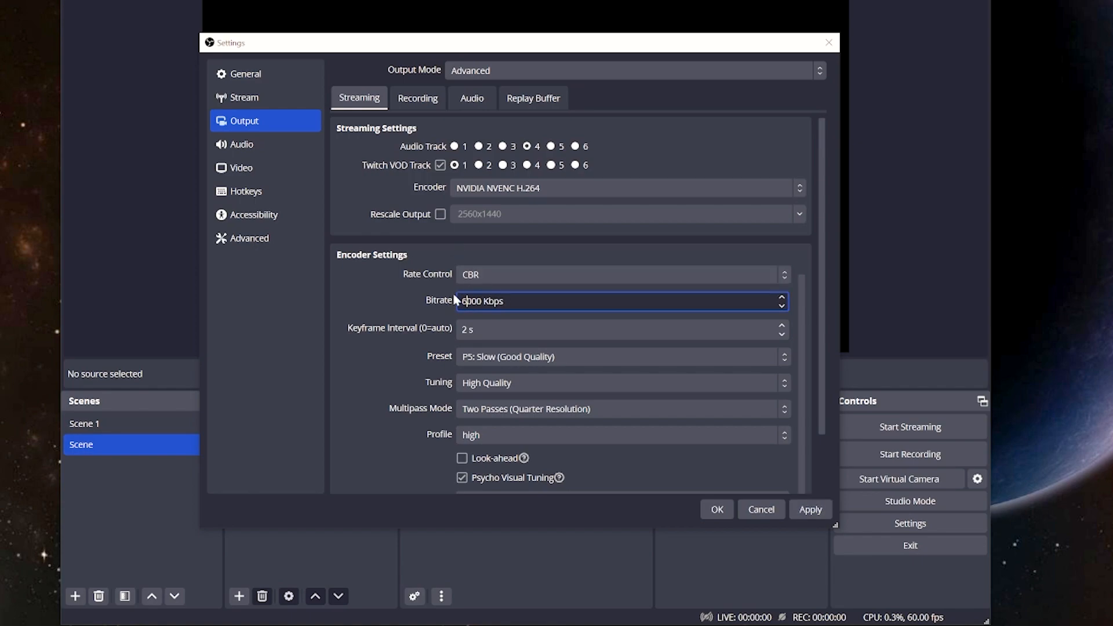
pyautogui.moveTo(360, 181)
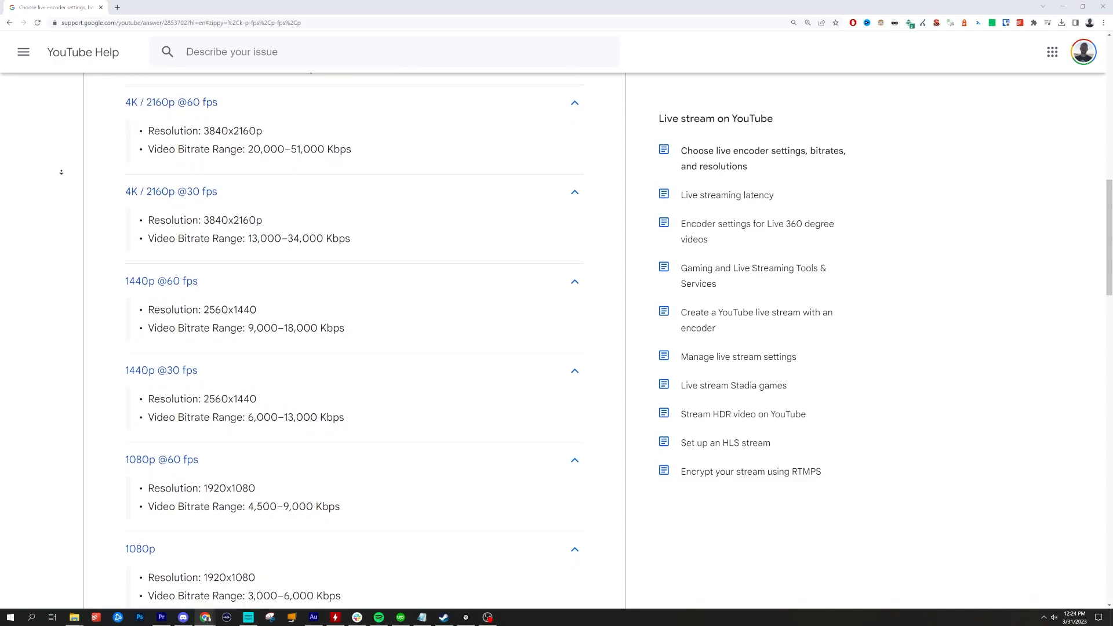
# - Check Twitch's NVENC guidance: 1080p 60fps at 6000 kbps CBR
pyautogui.scroll(-3)
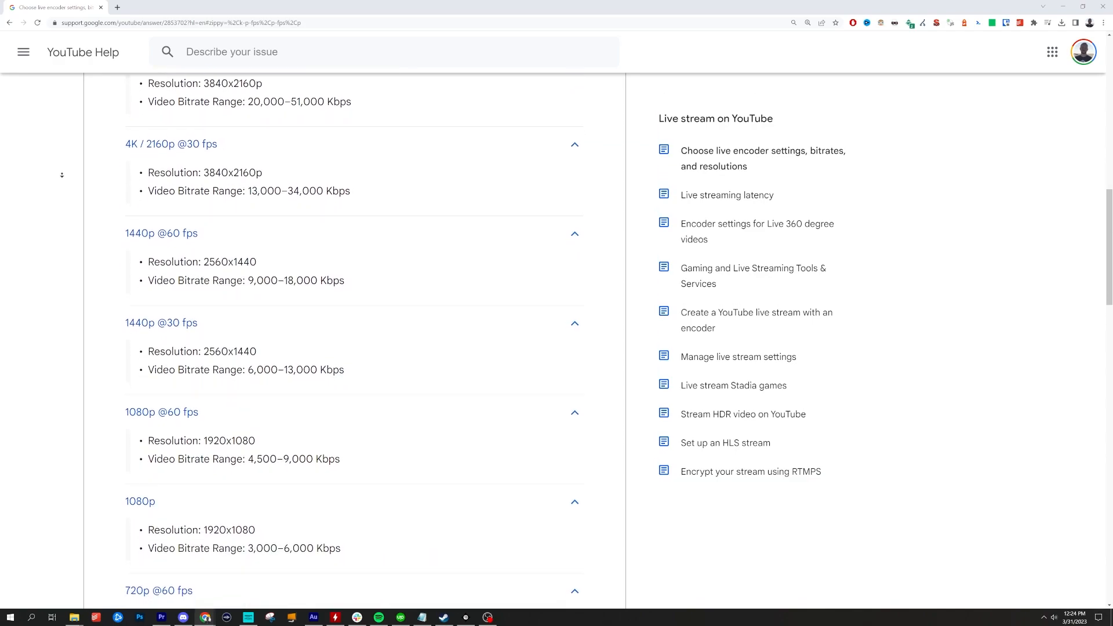
pyautogui.scroll(-3)
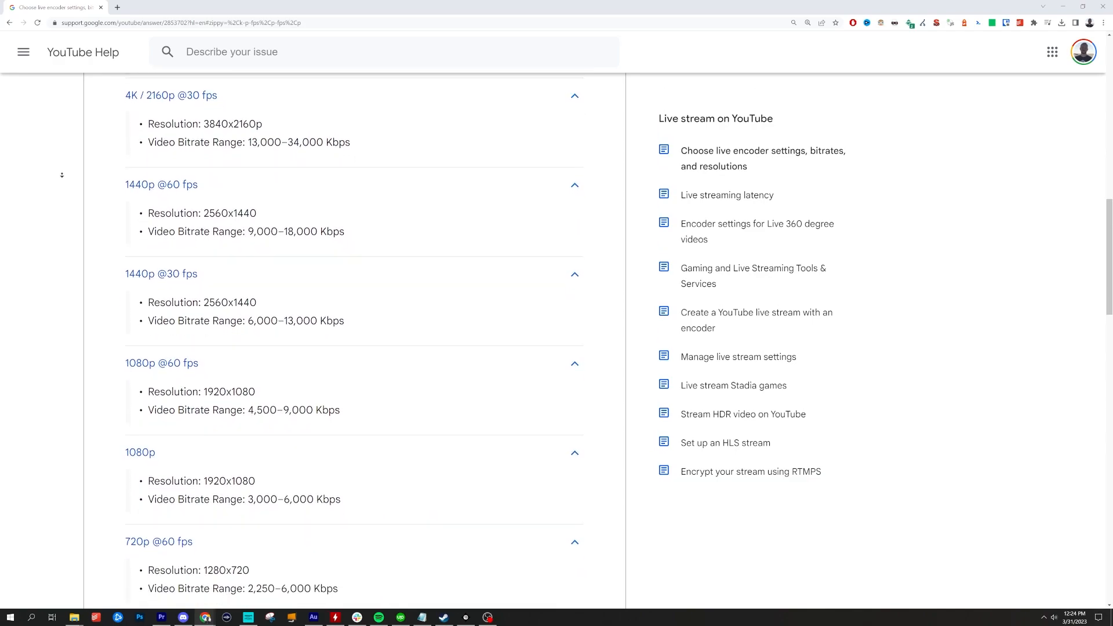
pyautogui.scroll(-3)
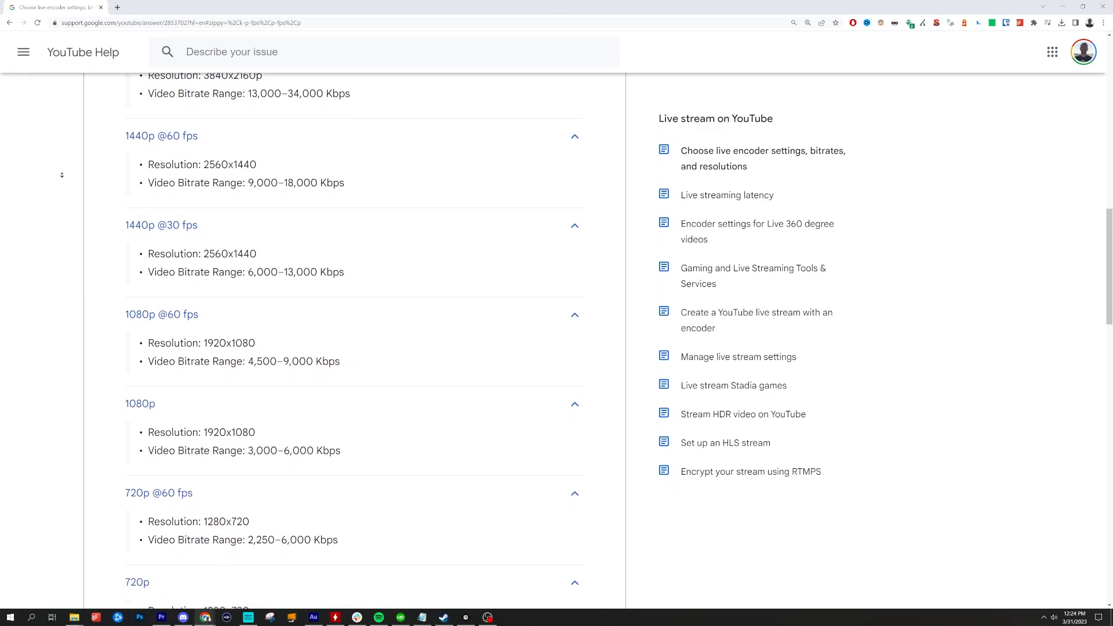
pyautogui.click(160, 7)
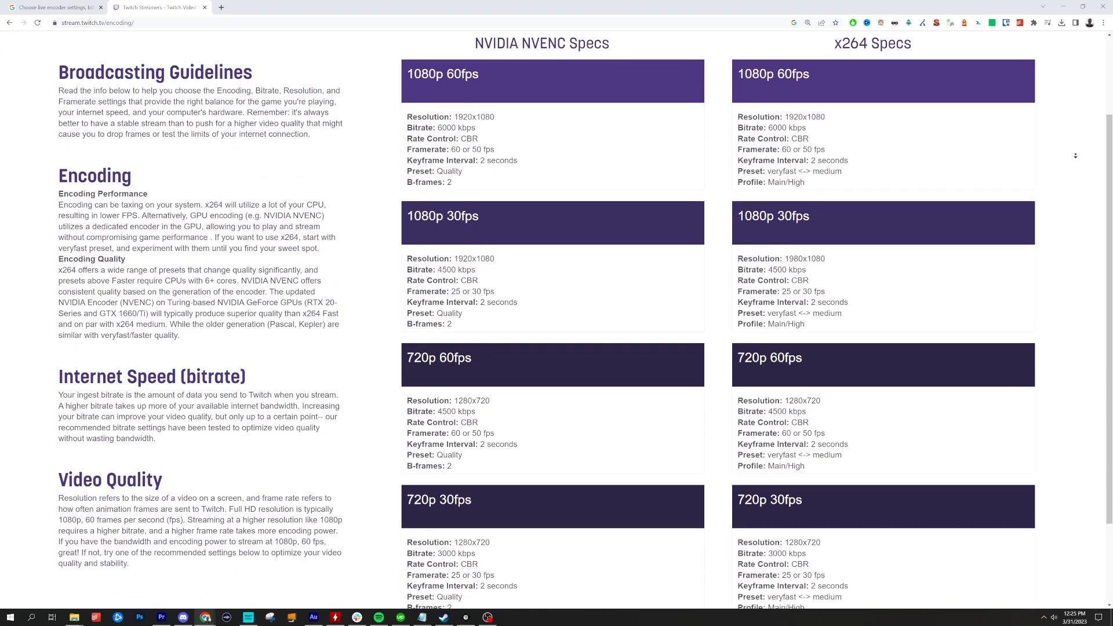
pyautogui.scroll(-3)
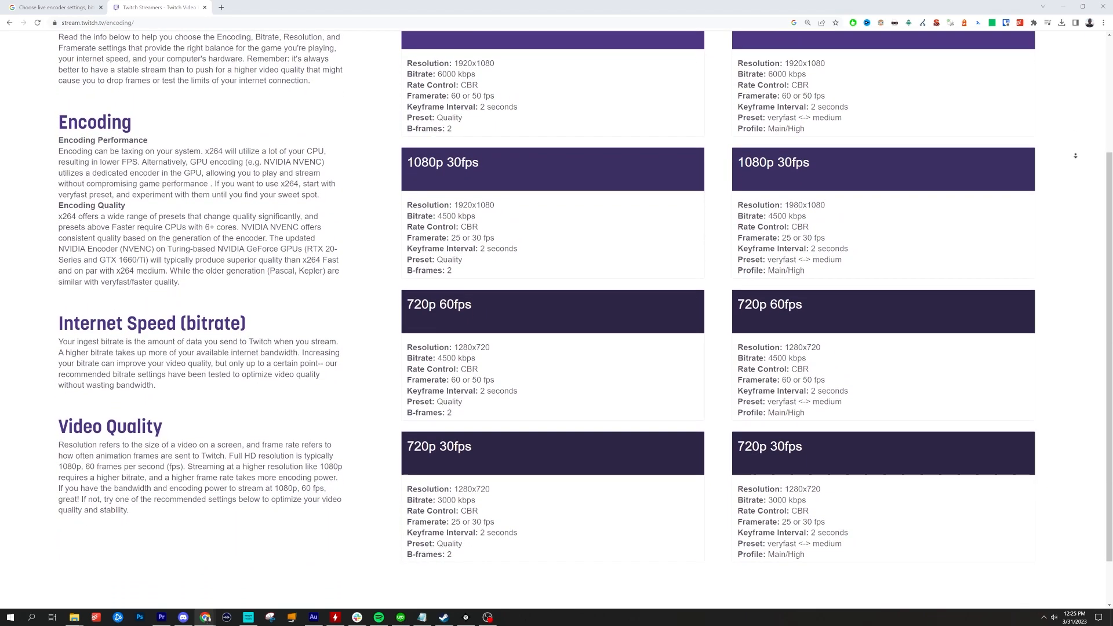
pyautogui.scroll(-3)
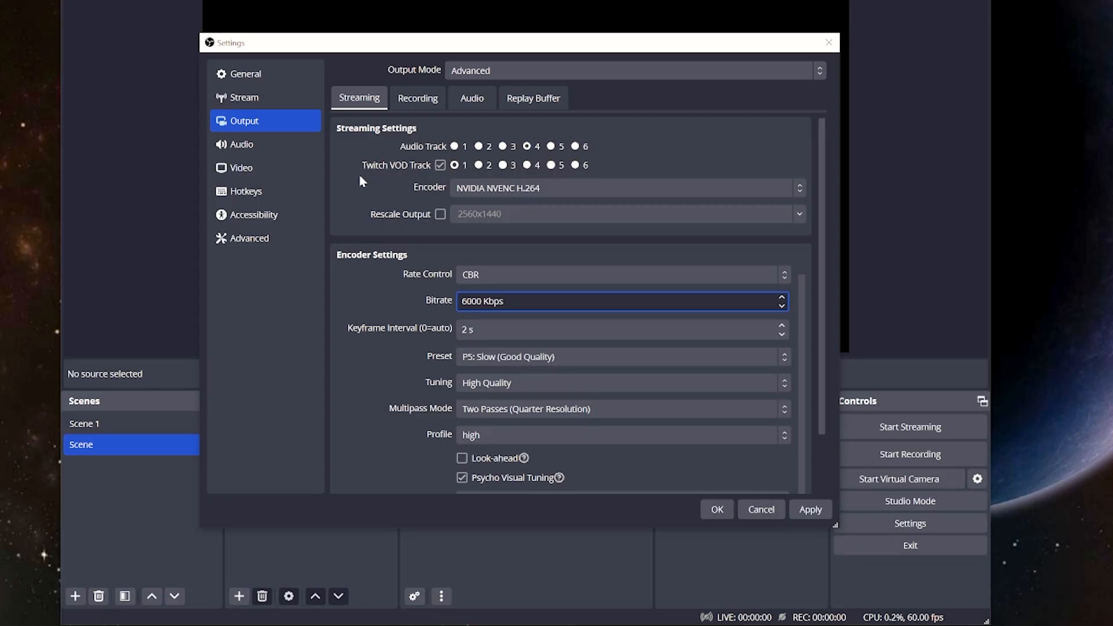
pyautogui.scroll(-3)
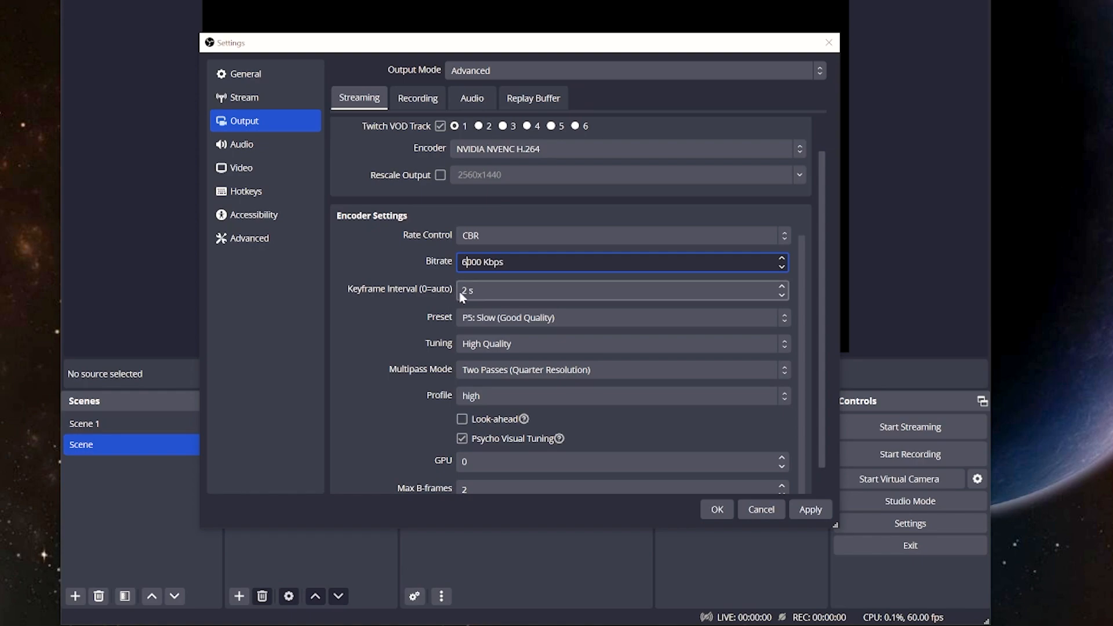
pyautogui.moveTo(489, 323)
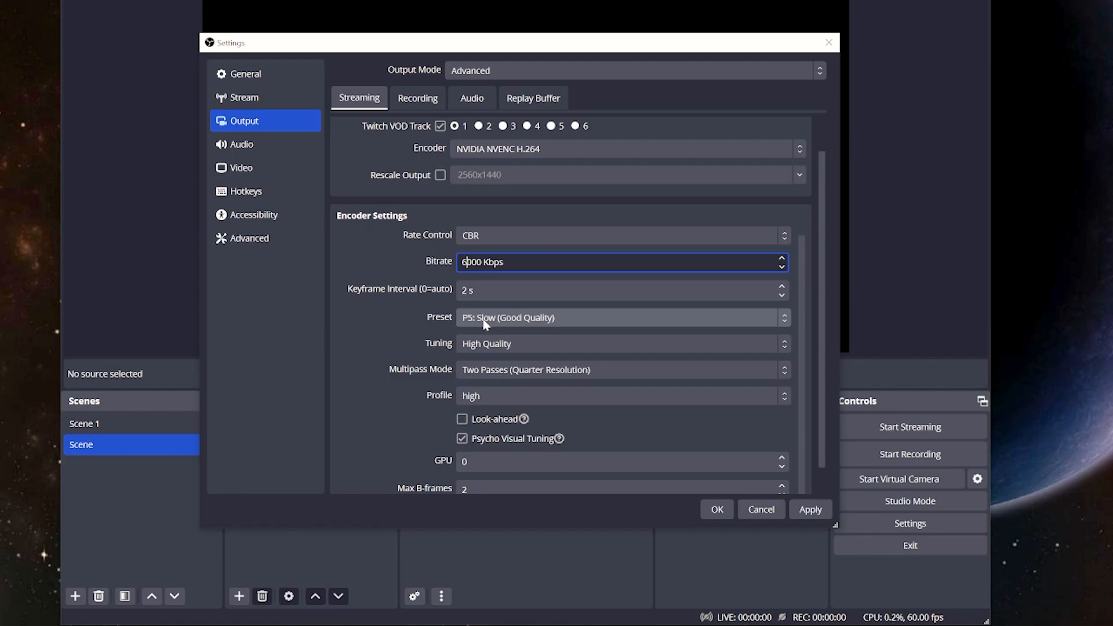
pyautogui.click(621, 317)
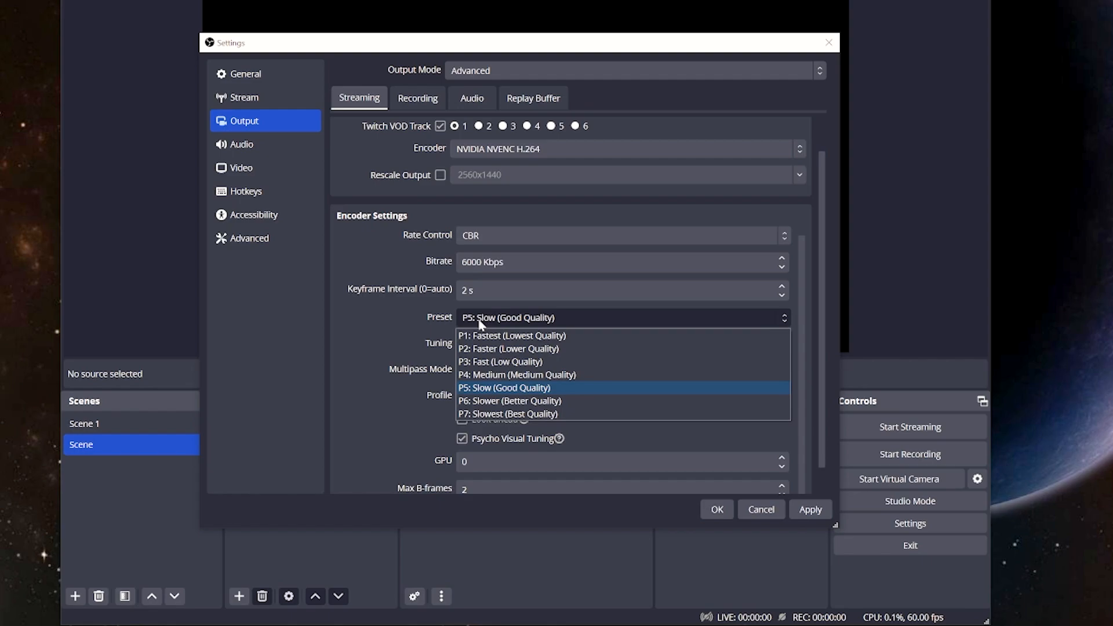
pyautogui.moveTo(484, 335)
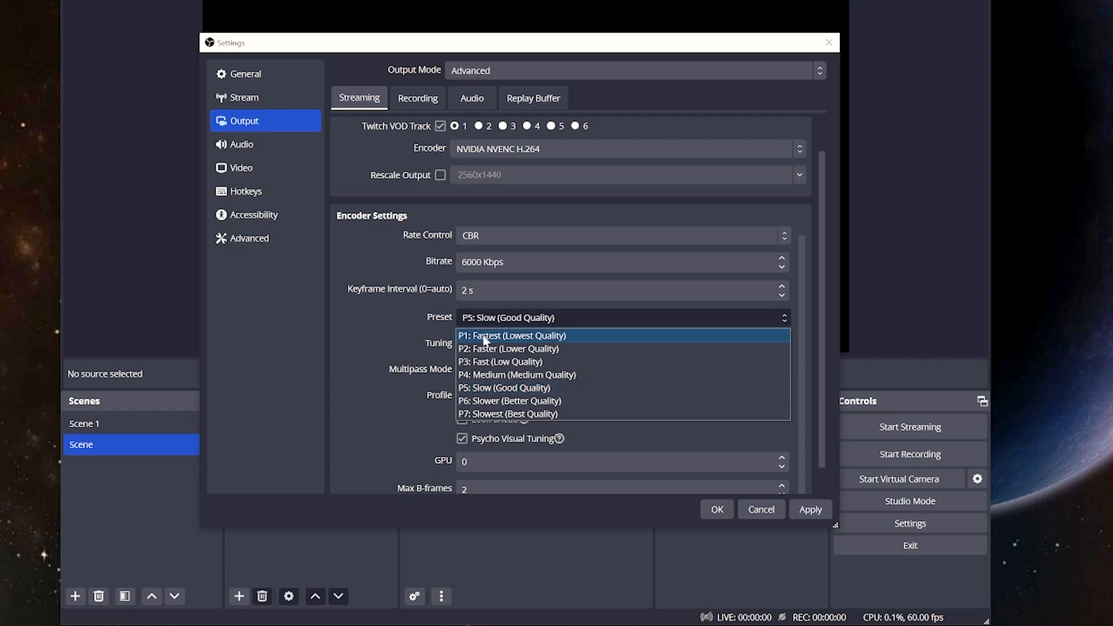
pyautogui.moveTo(497, 414)
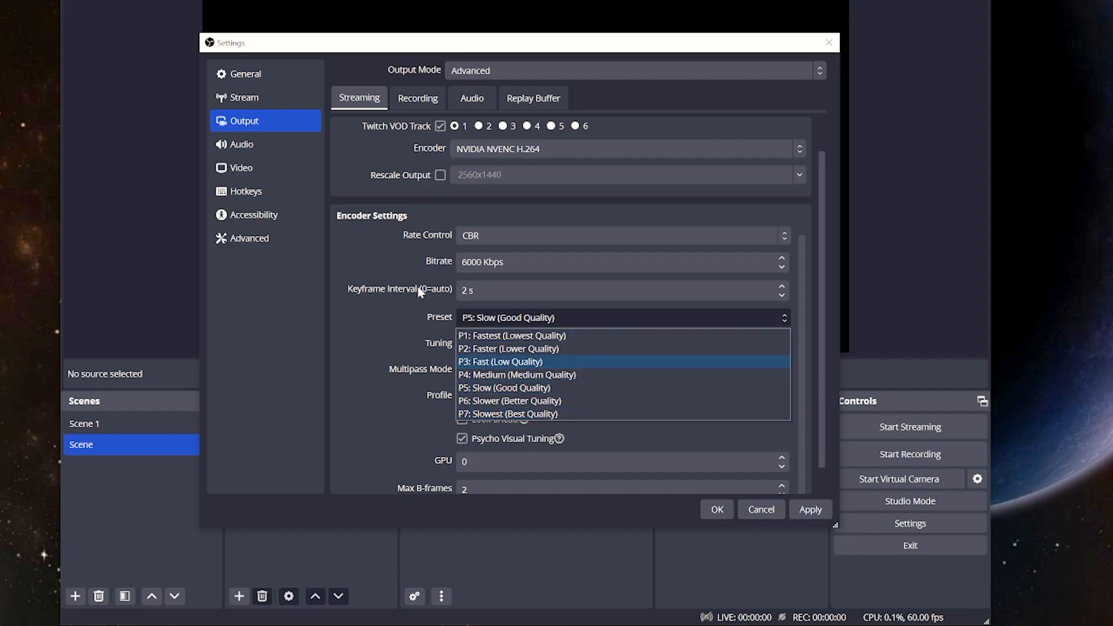
pyautogui.moveTo(483, 375)
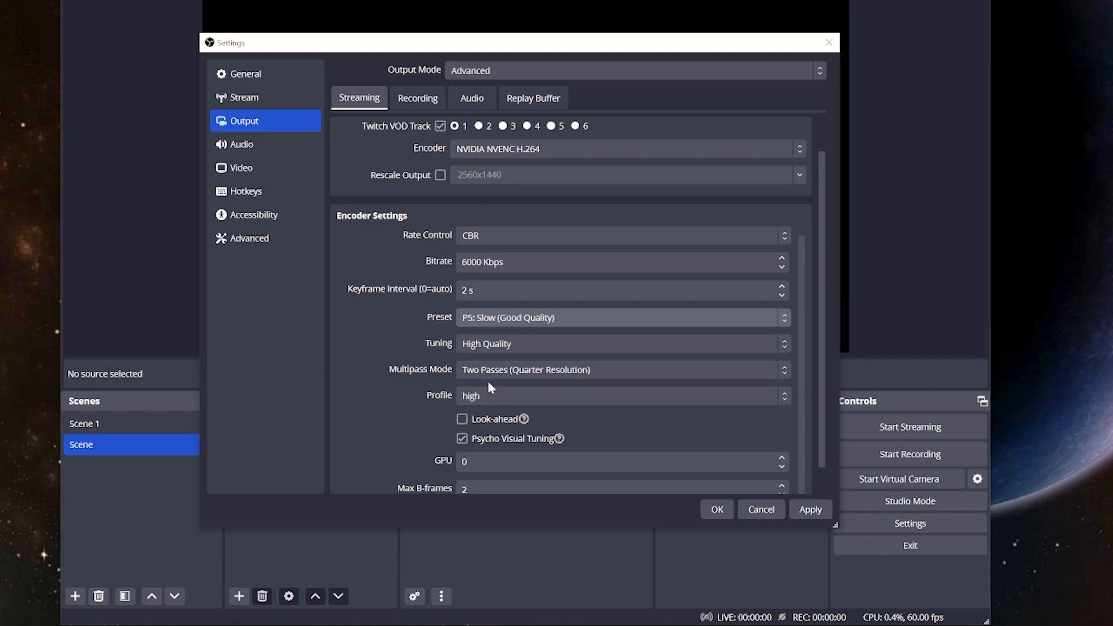
pyautogui.moveTo(503, 343)
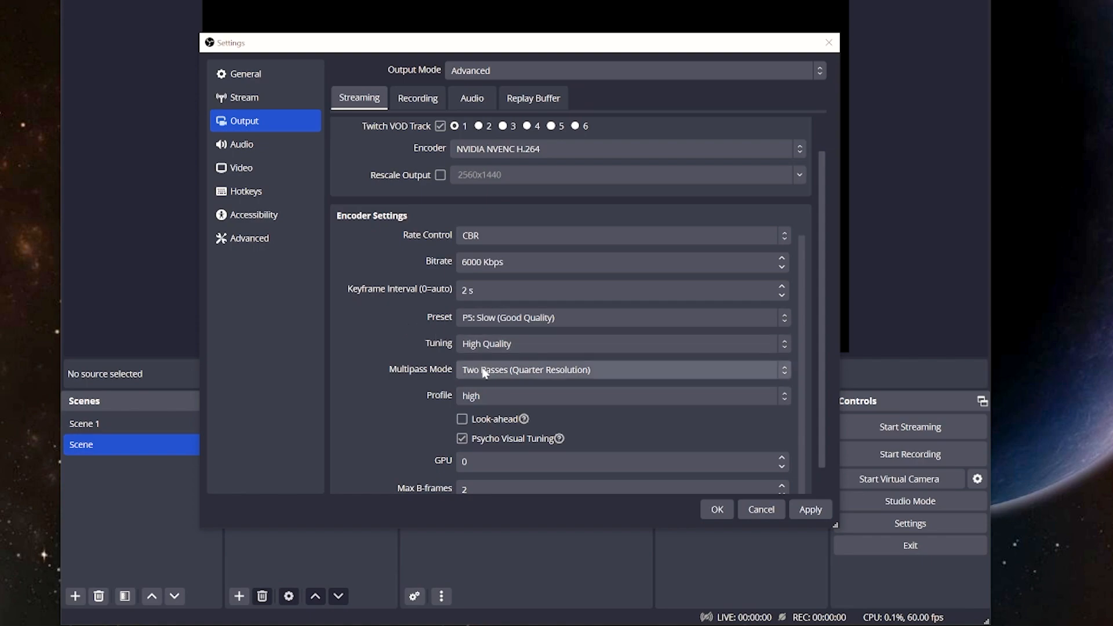
pyautogui.moveTo(496, 377)
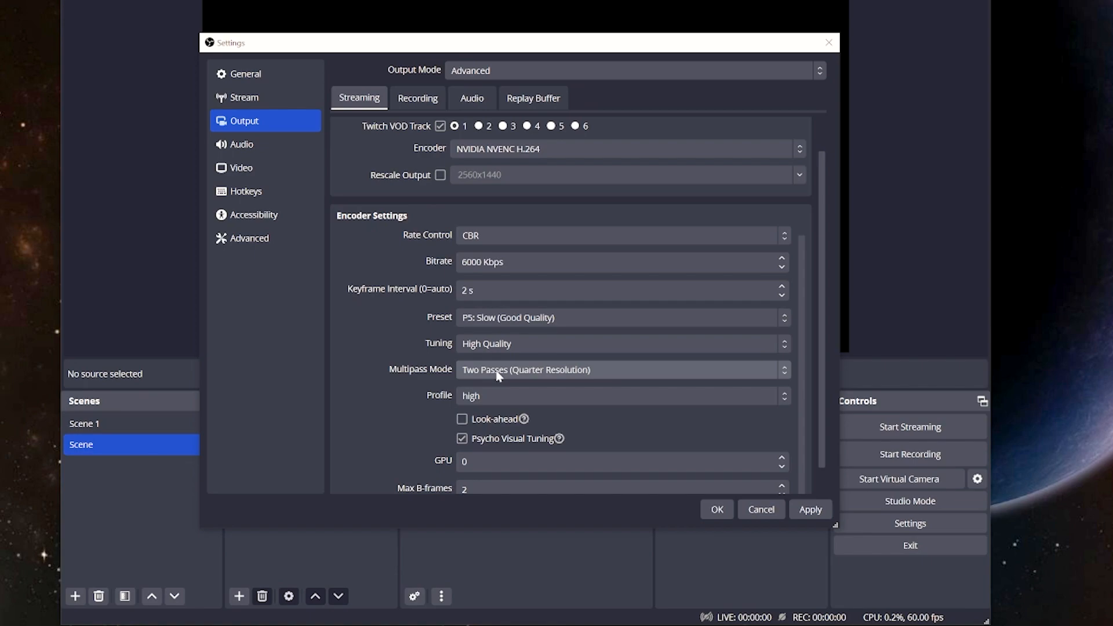
pyautogui.click(621, 369)
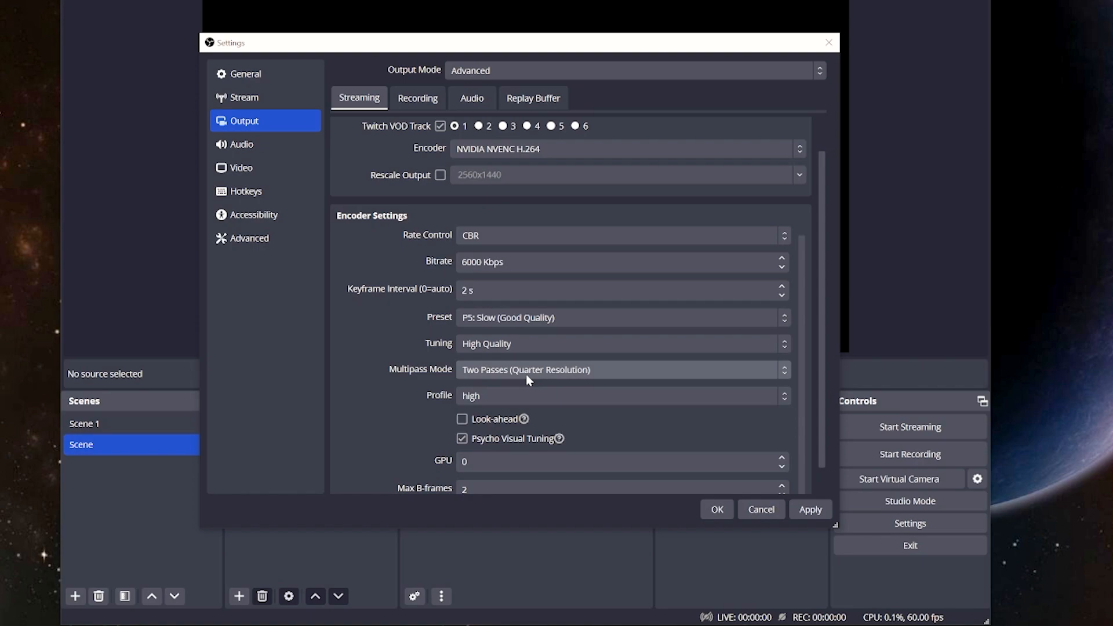
pyautogui.moveTo(382, 375)
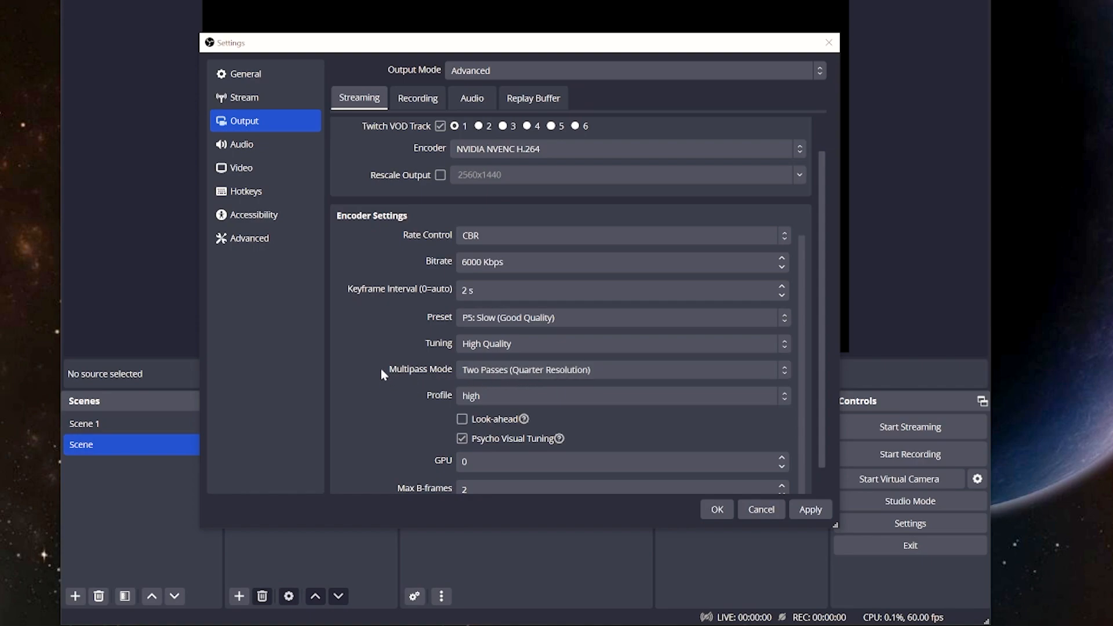
pyautogui.scroll(-3)
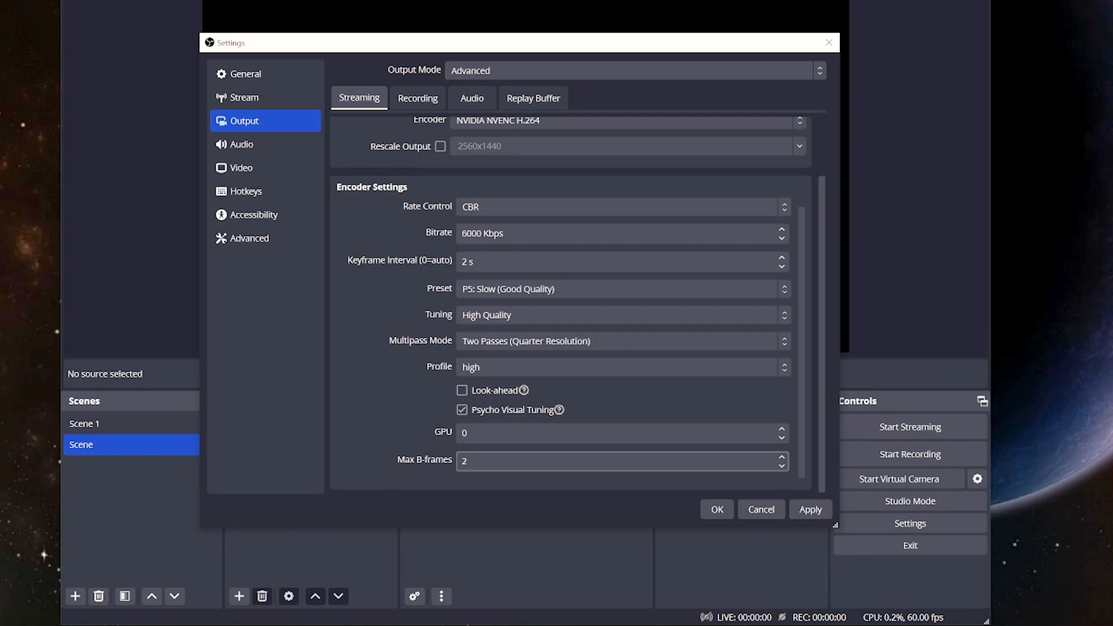
# - Set Track 1 audio bitrate to 320 on the output Audio page
pyautogui.click(471, 98)
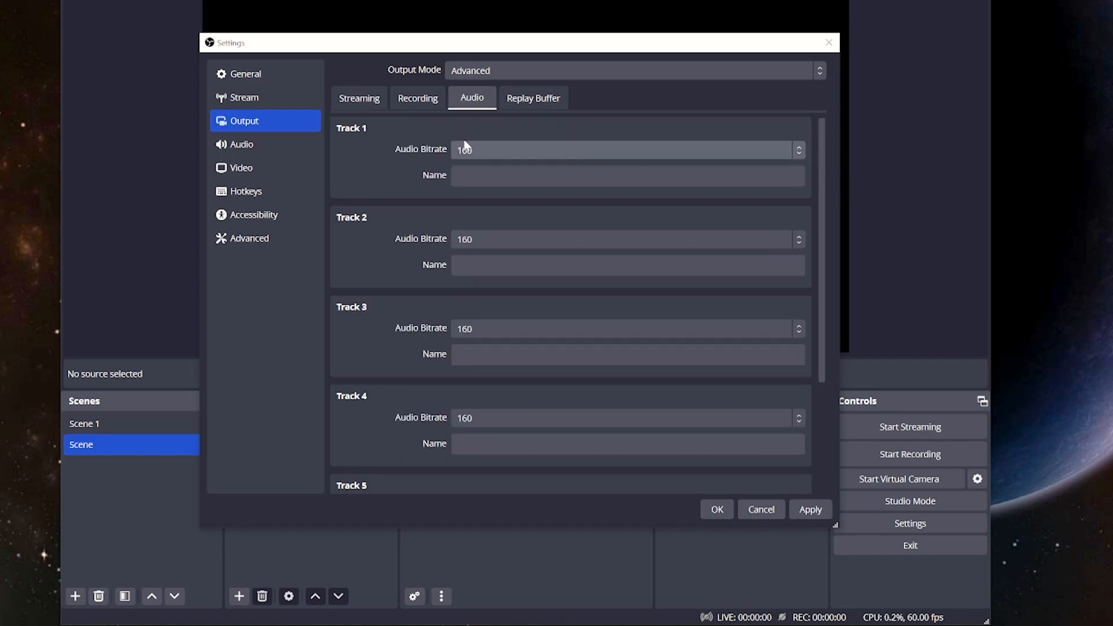
pyautogui.moveTo(485, 149)
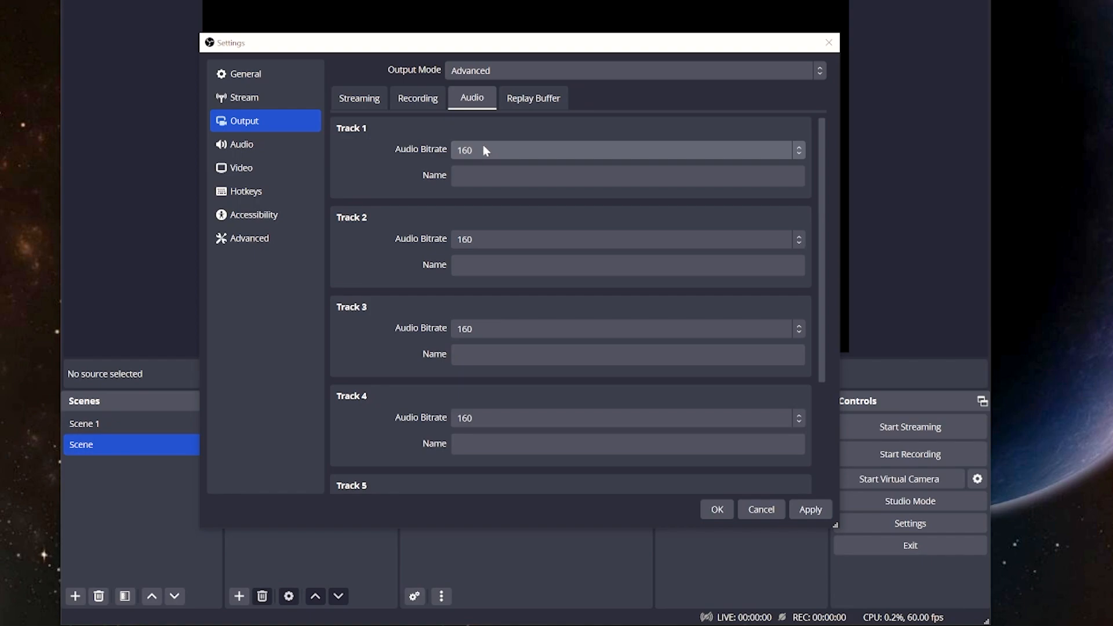
pyautogui.moveTo(484, 149)
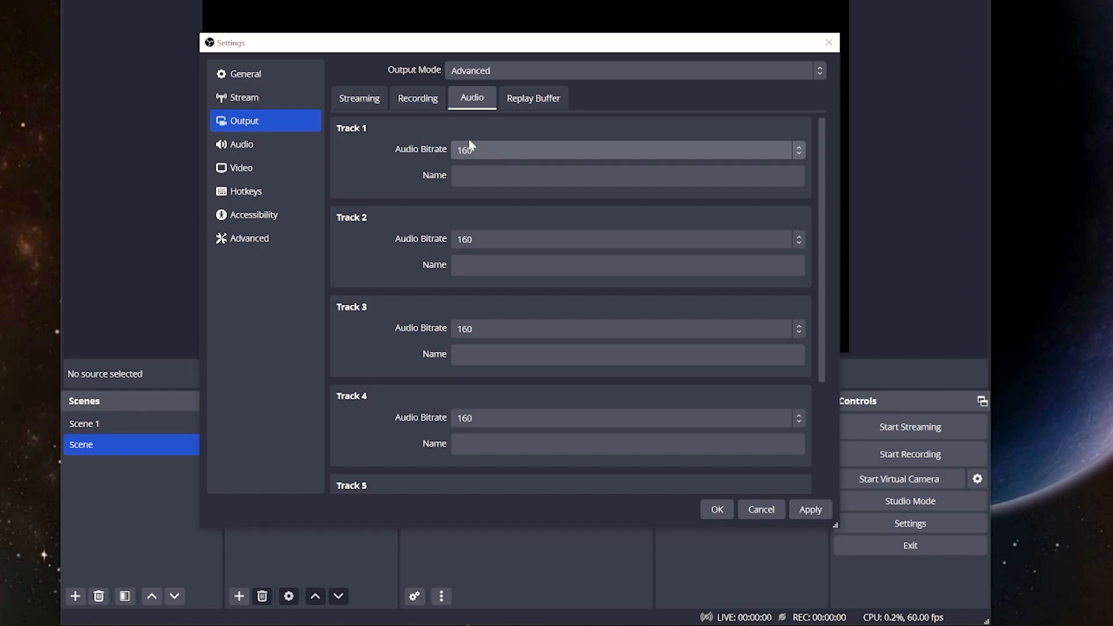
pyautogui.click(625, 149)
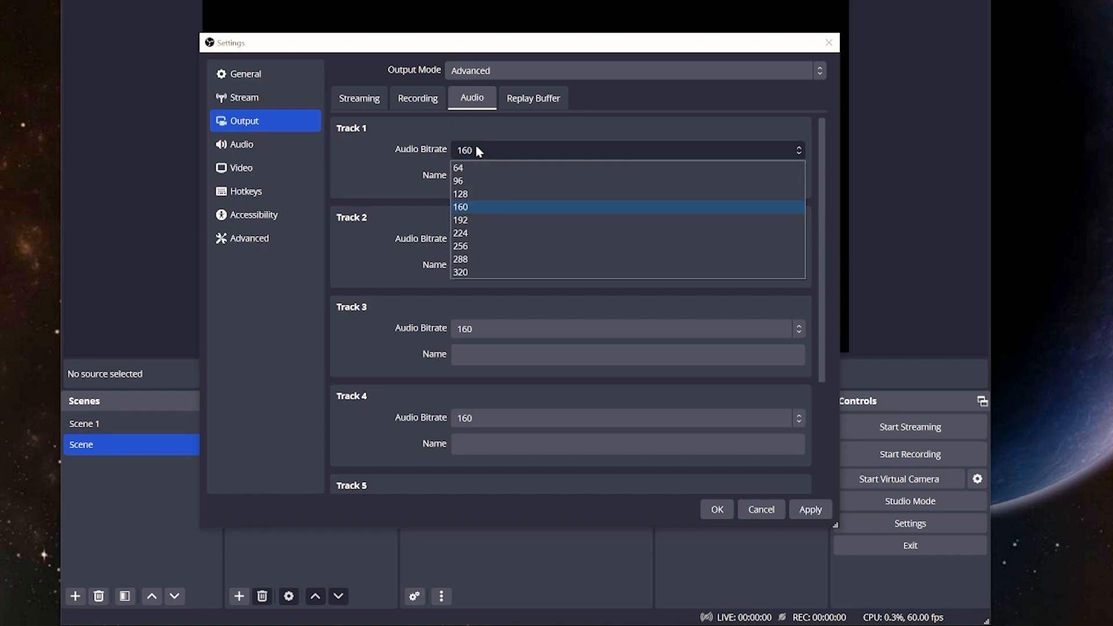
pyautogui.moveTo(423, 145)
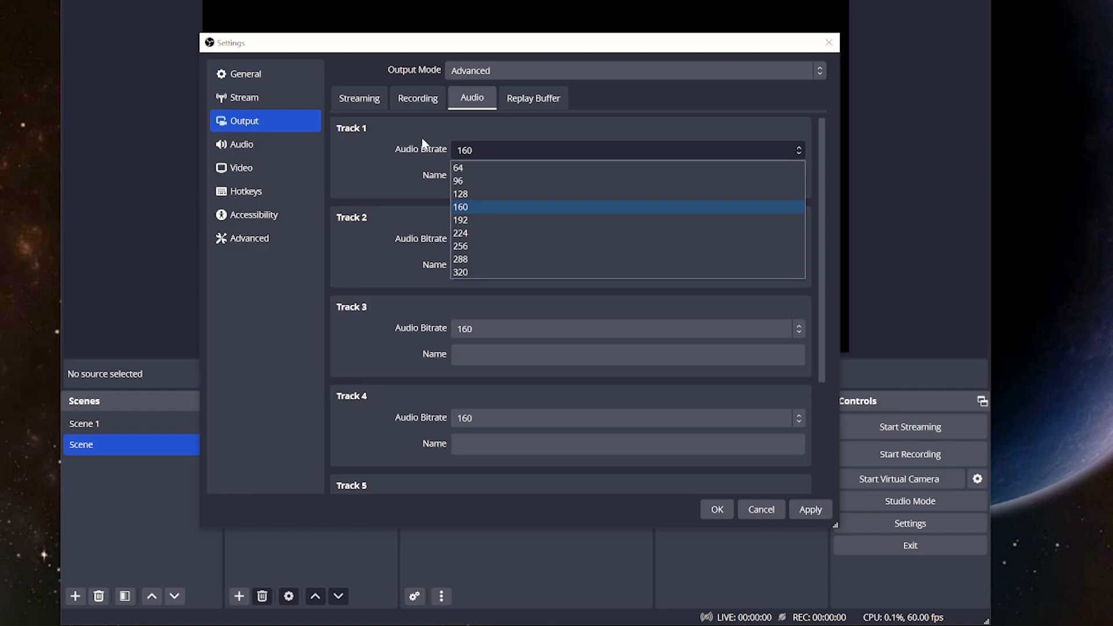
pyautogui.click(461, 272)
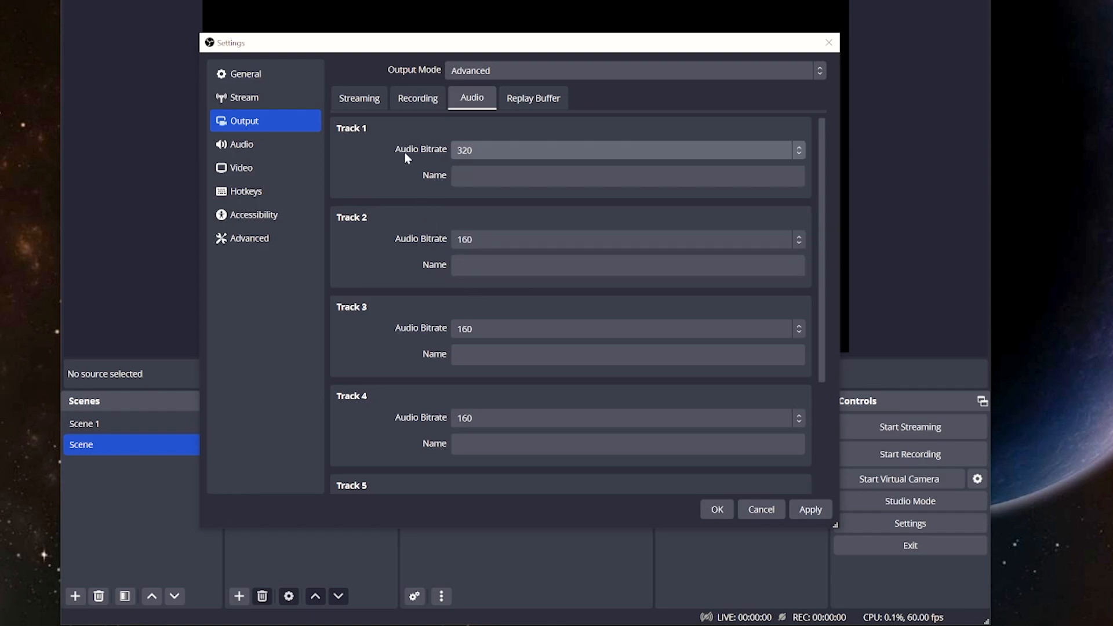
pyautogui.click(242, 144)
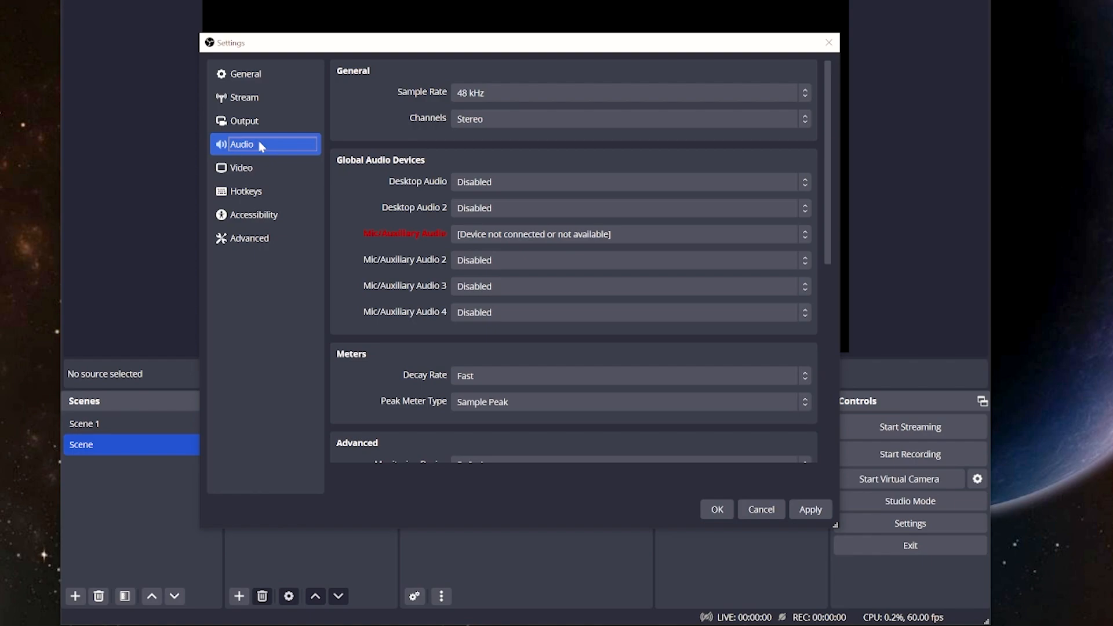
pyautogui.moveTo(418, 227)
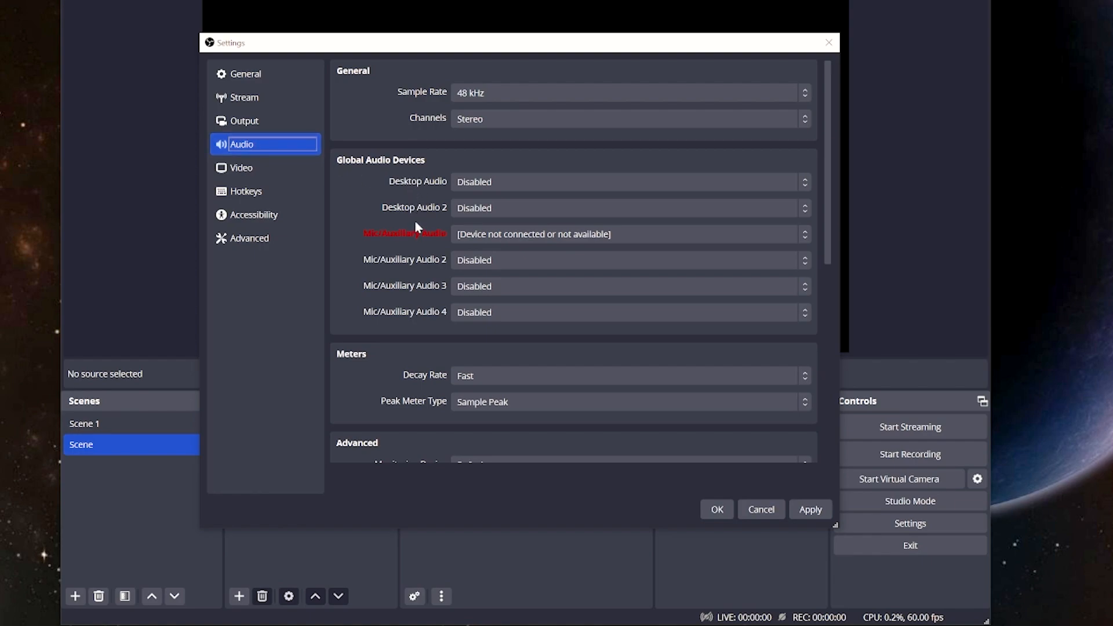
pyautogui.moveTo(481, 181)
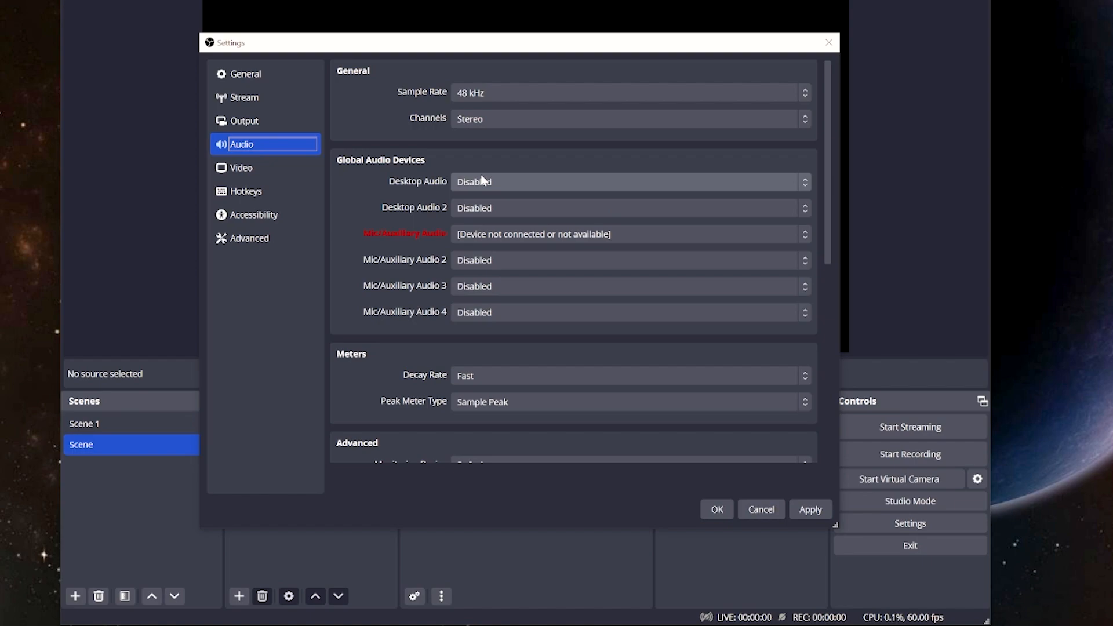
# - View the Video settings page with 3840x2160 base and output at 60 FPS
pyautogui.click(242, 168)
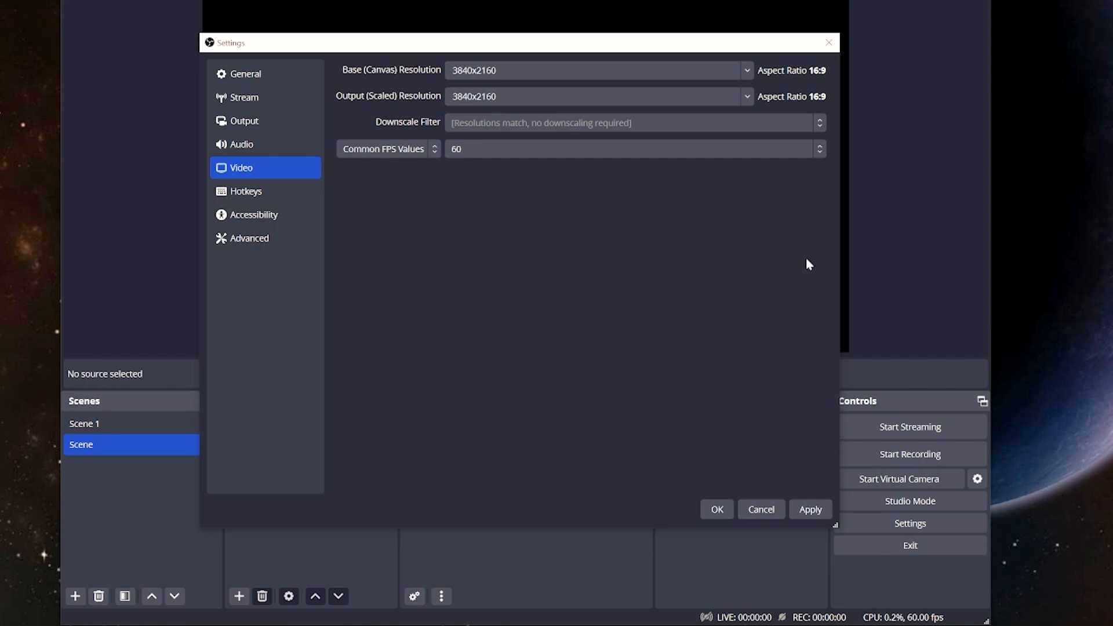
pyautogui.moveTo(810, 247)
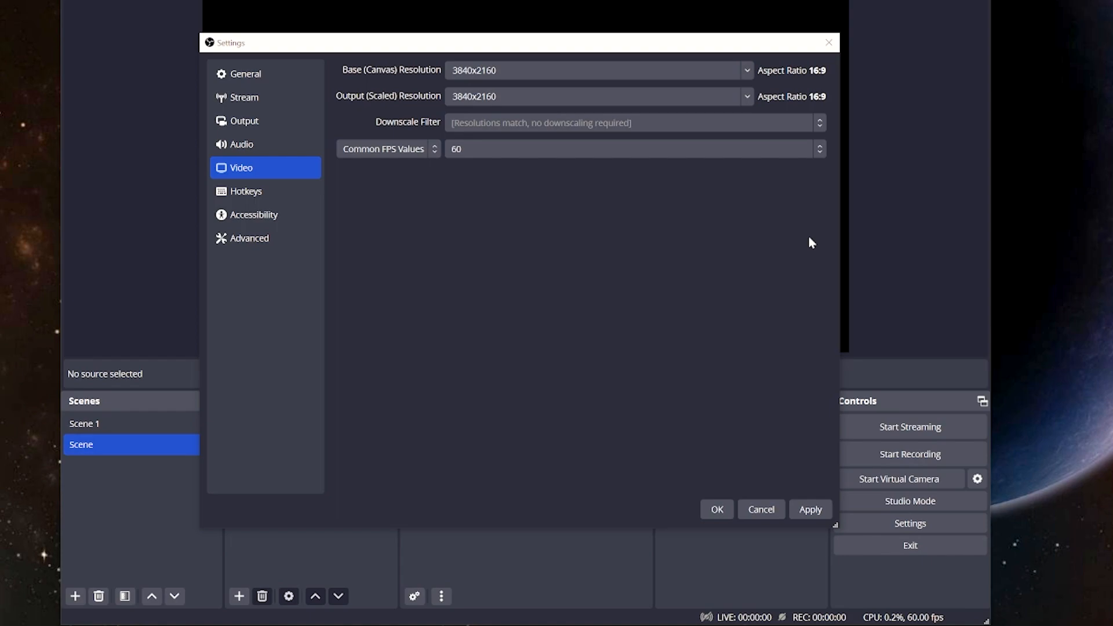
# - Set the scaled output resolution to 1920x1080, leaving the 3840x2160 base canvas
pyautogui.click(746, 96)
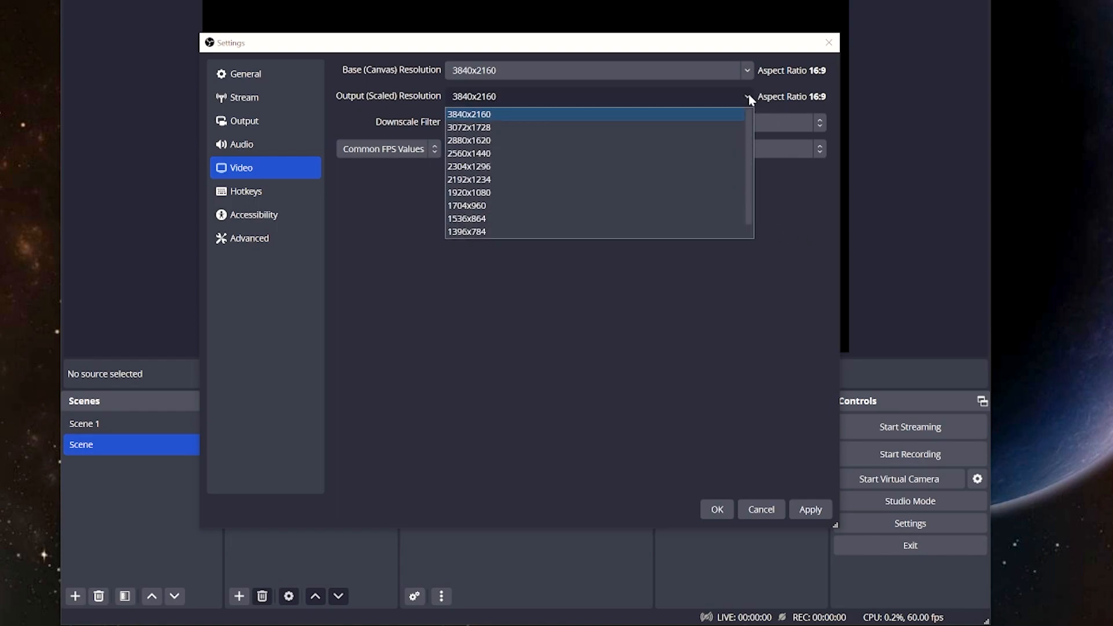
pyautogui.click(469, 192)
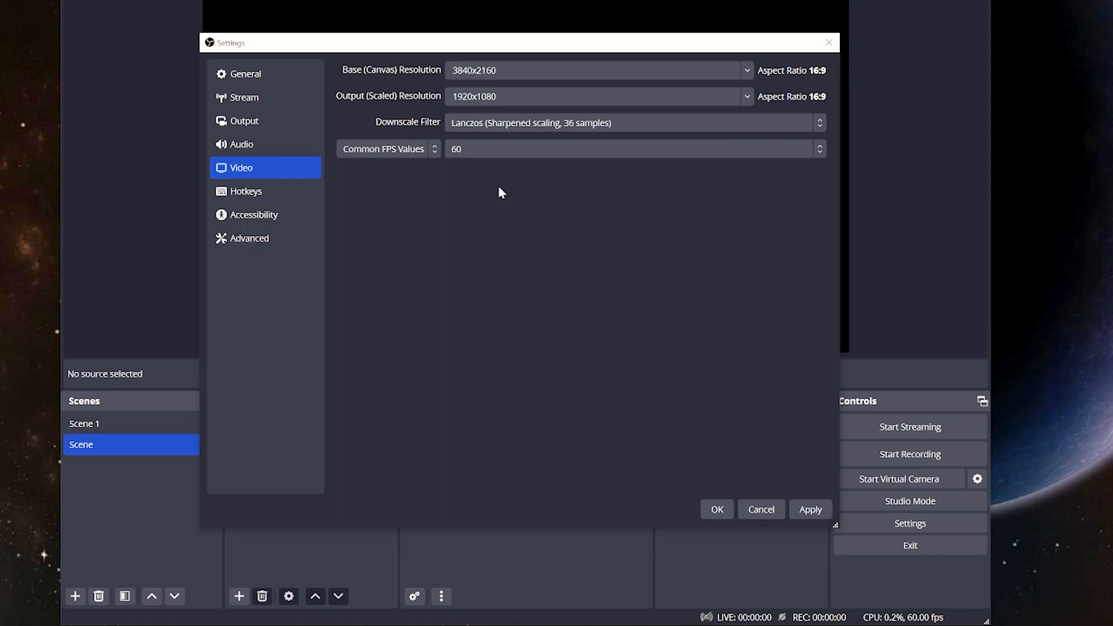
pyautogui.click(745, 95)
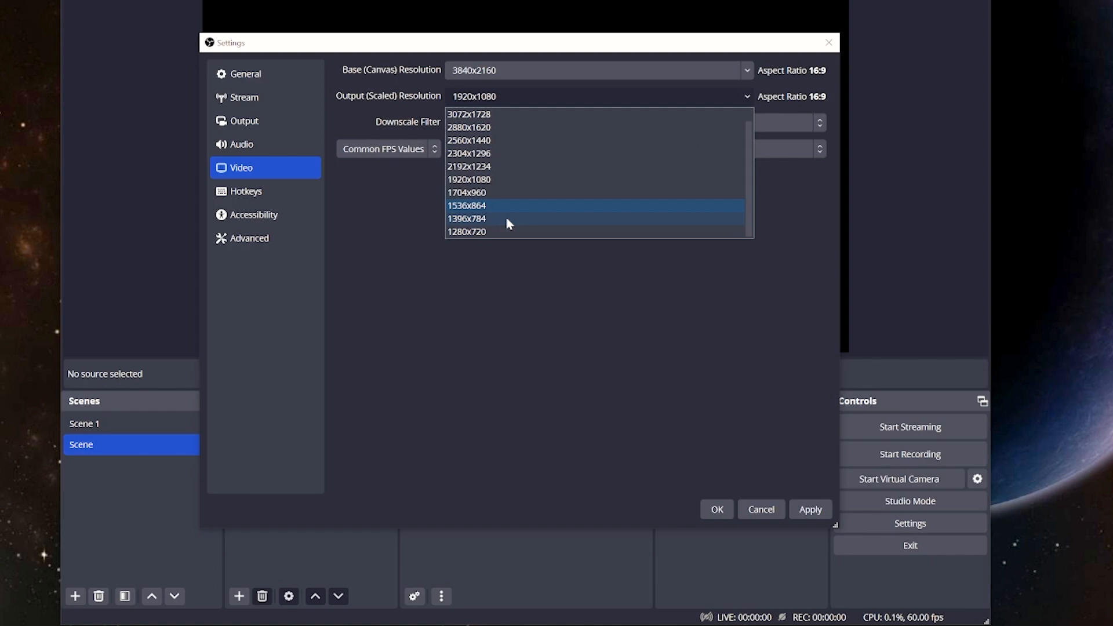
pyautogui.click(469, 179)
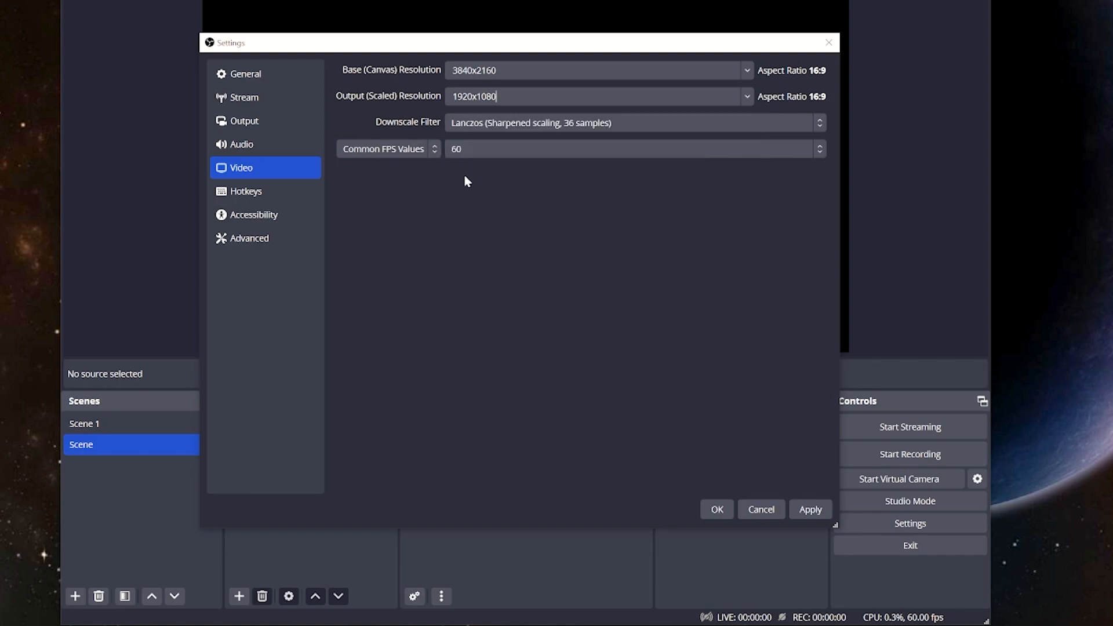
pyautogui.moveTo(425, 124)
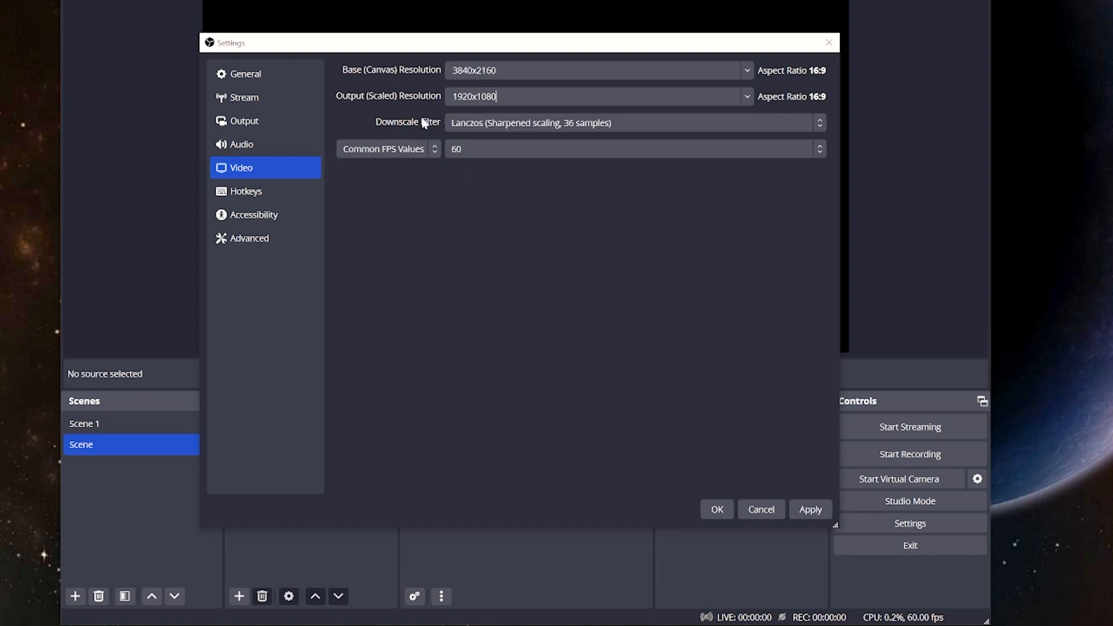
pyautogui.click(630, 122)
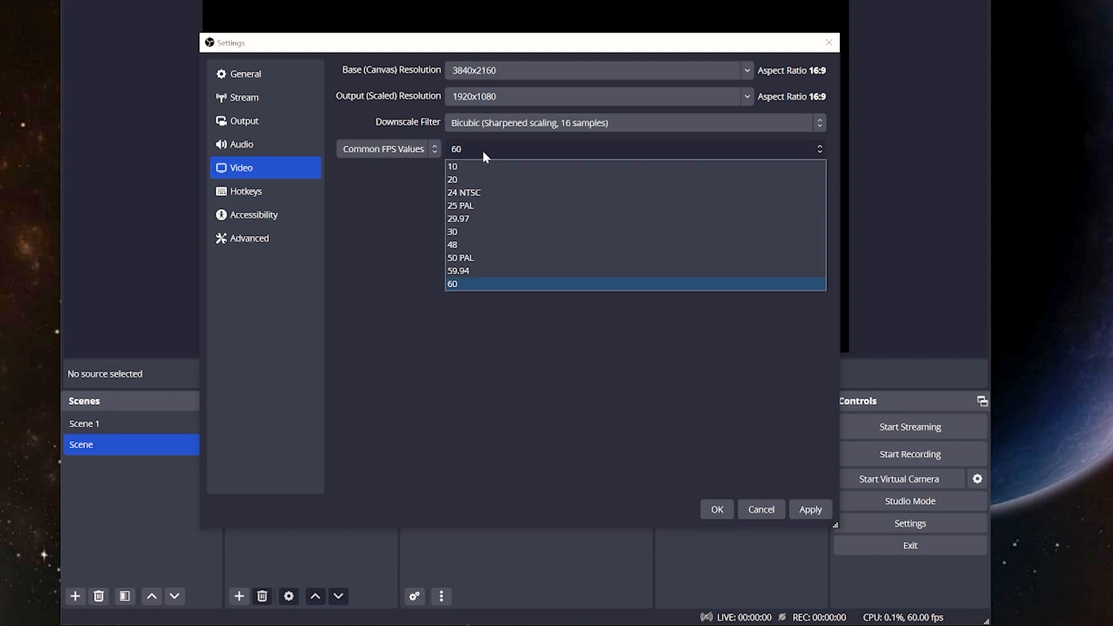
pyautogui.moveTo(492, 156)
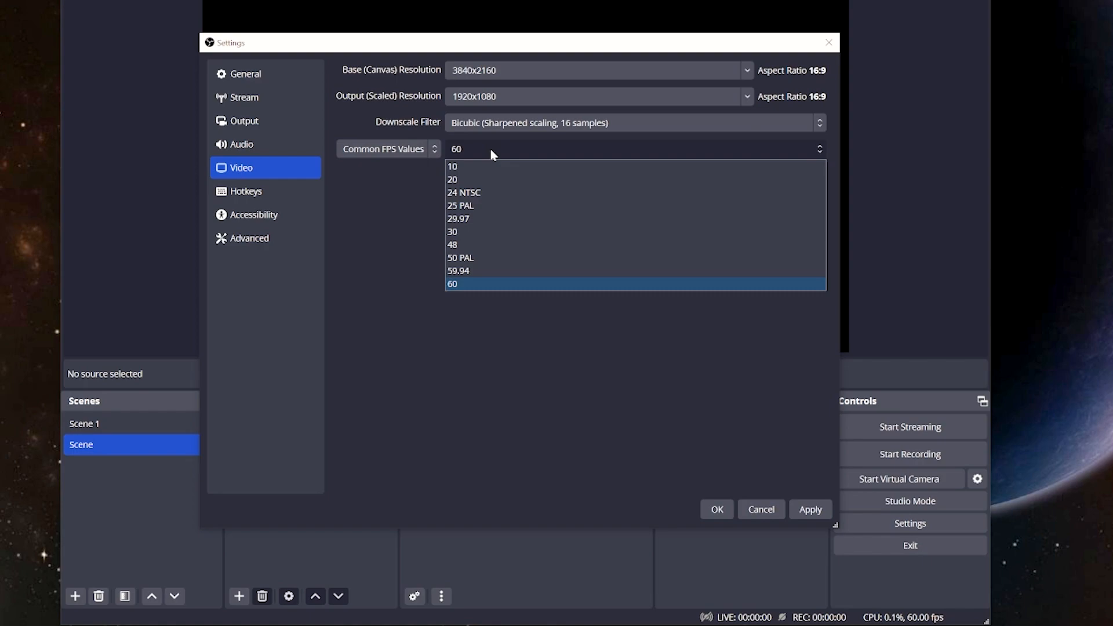
# - Set the common FPS value to 30, with Bicubic downscaling
pyautogui.click(452, 231)
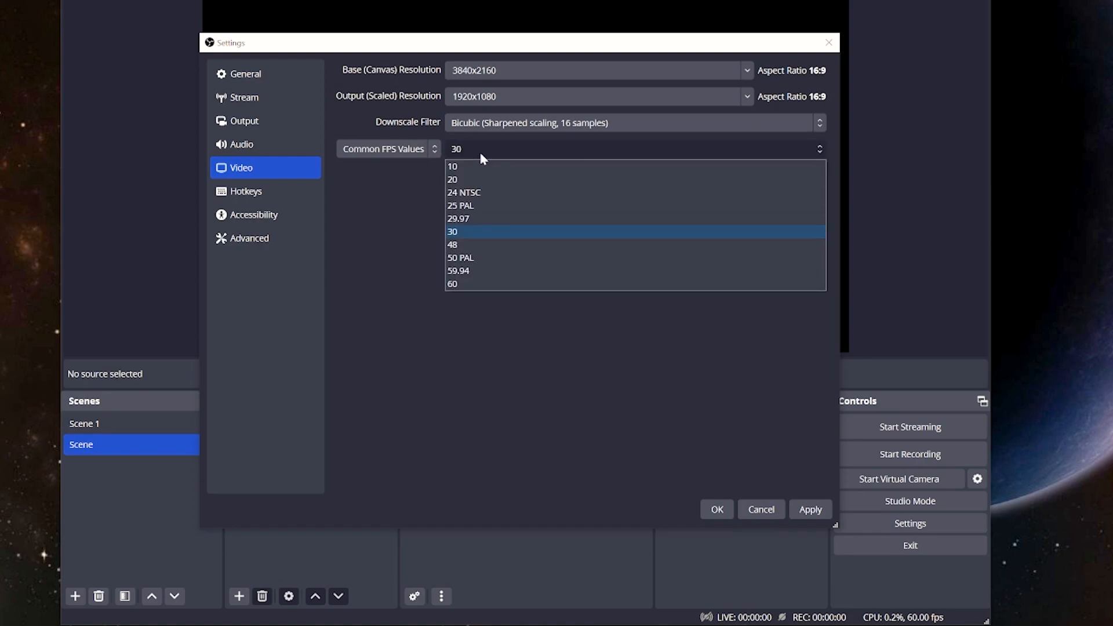
pyautogui.click(452, 231)
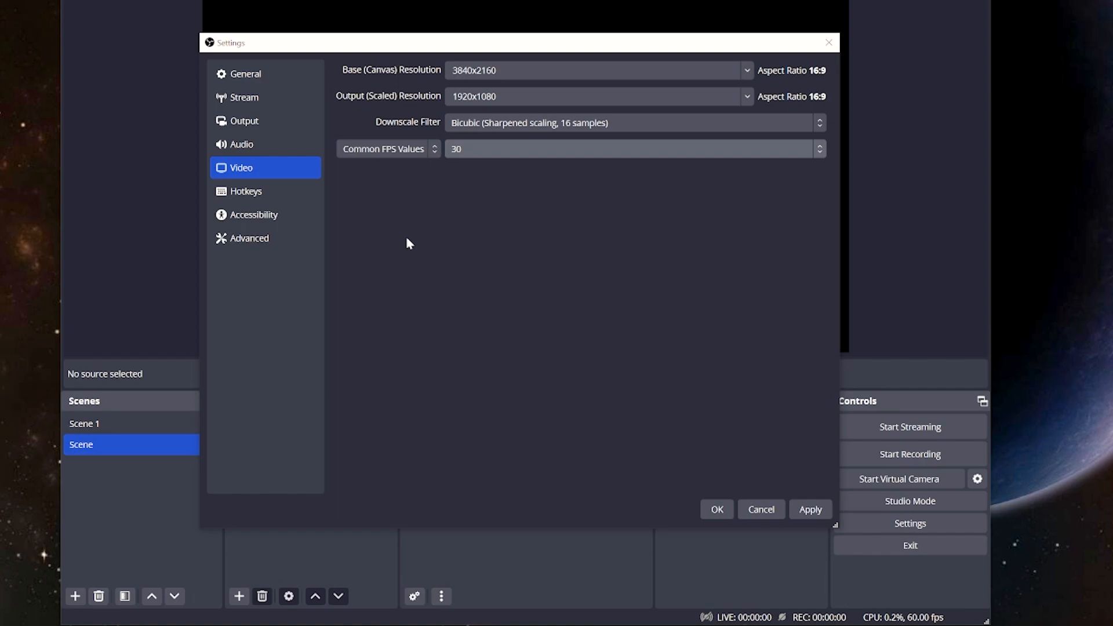
pyautogui.moveTo(527, 96)
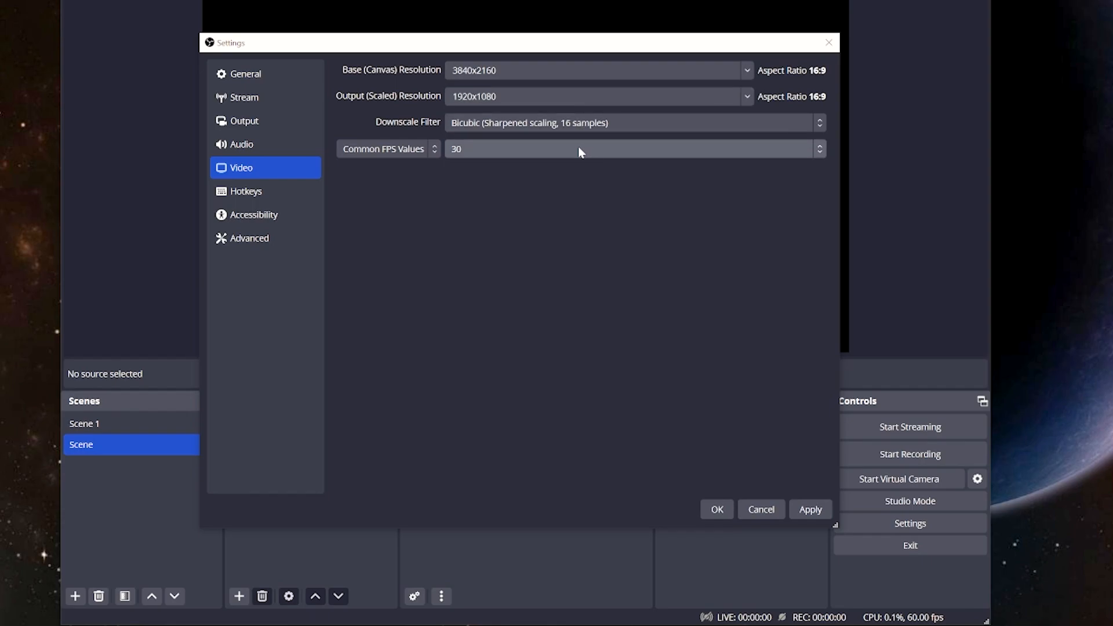
pyautogui.click(250, 238)
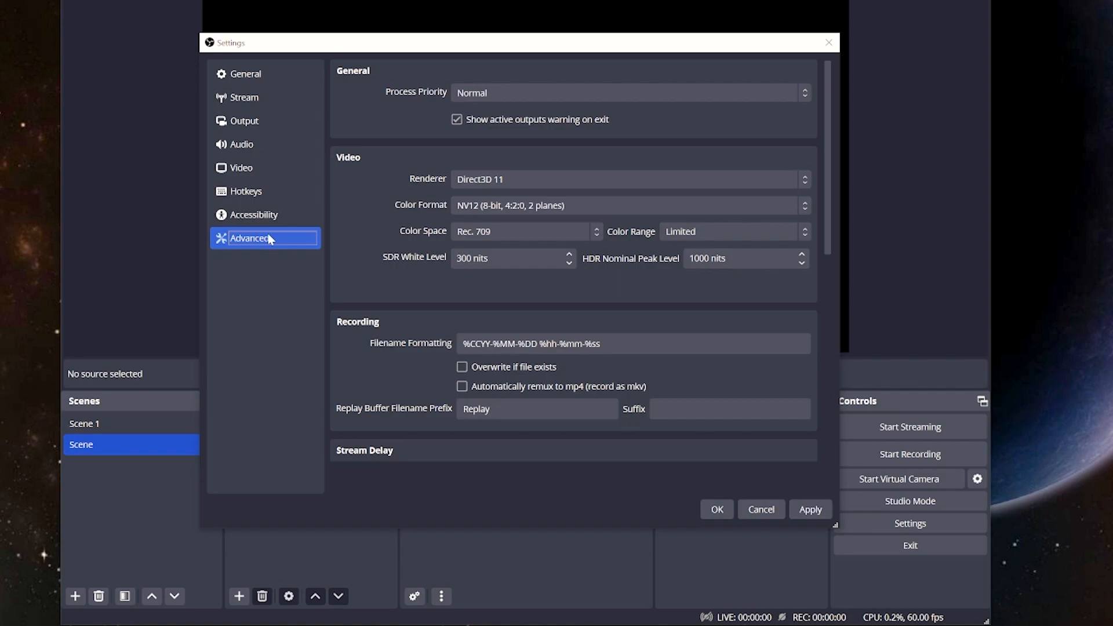
pyautogui.moveTo(283, 244)
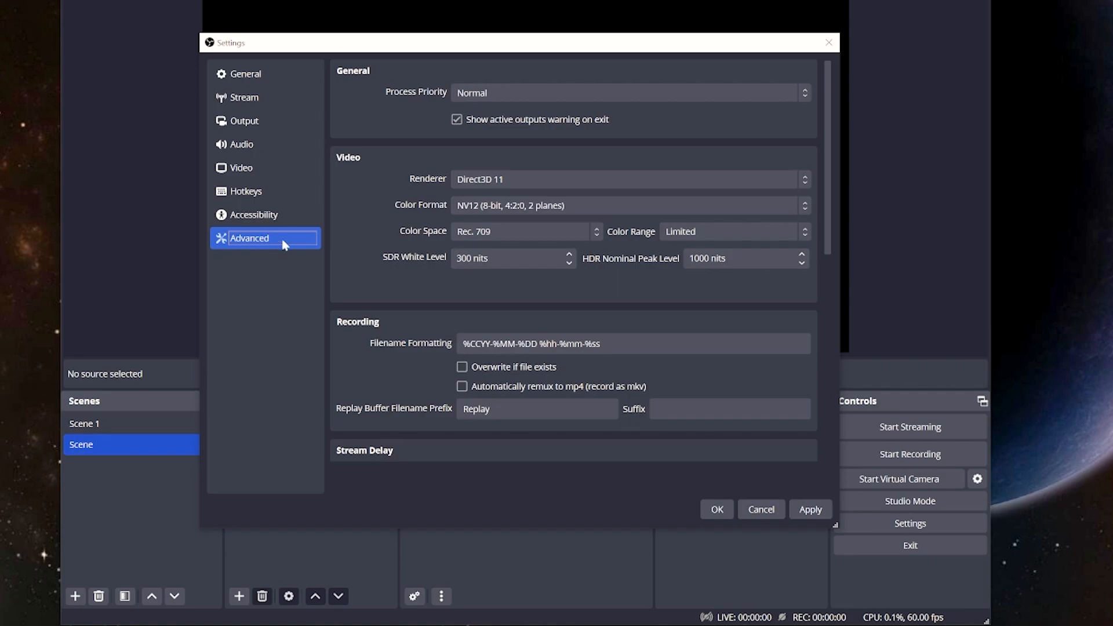
pyautogui.moveTo(354, 240)
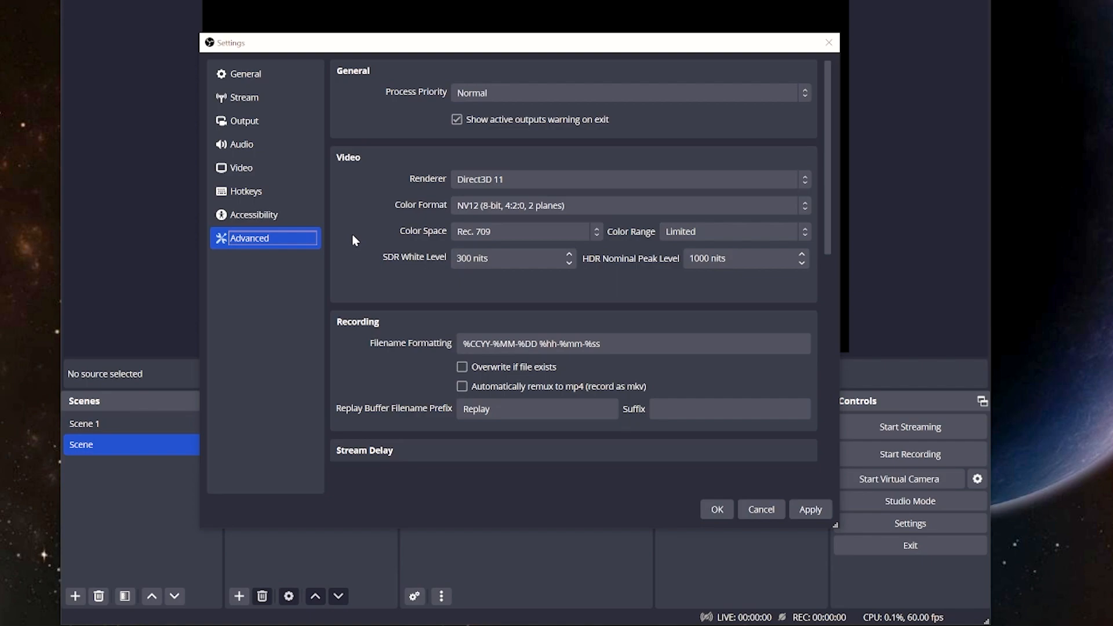
pyautogui.moveTo(607, 244)
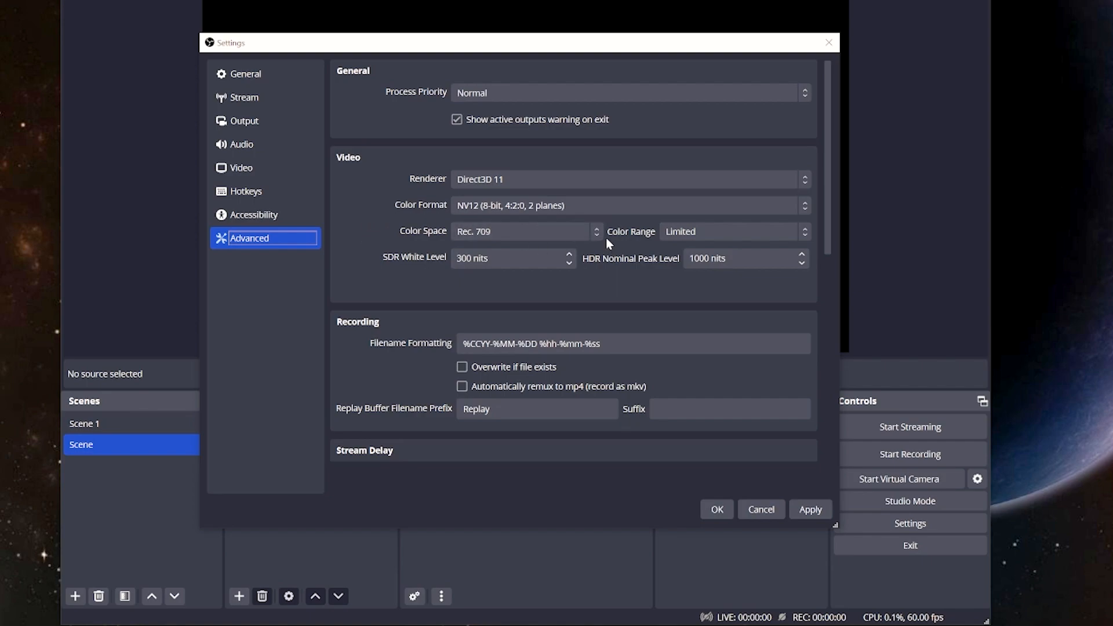
pyautogui.moveTo(537, 239)
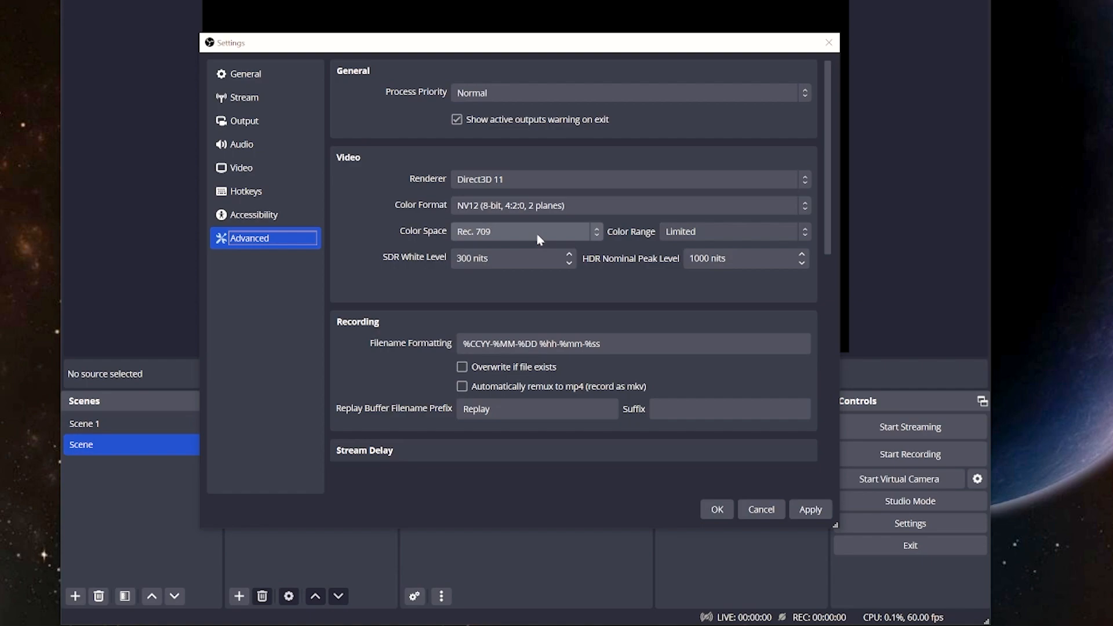
pyautogui.moveTo(687, 234)
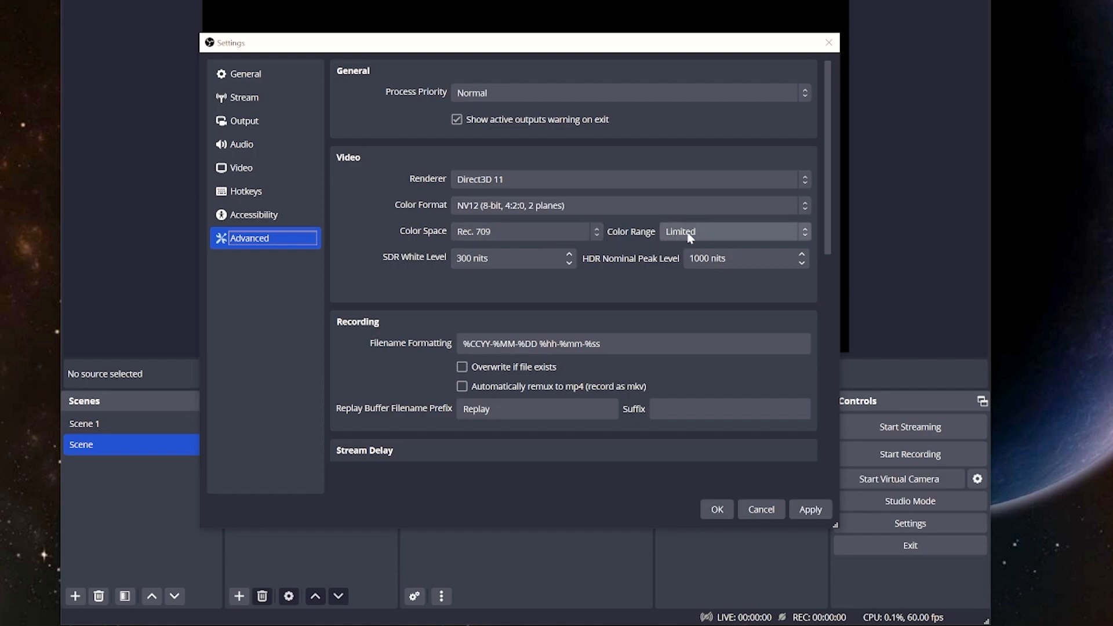
# - Keep the Advanced page's Color Range at Limited with Rec. 709
pyautogui.click(731, 231)
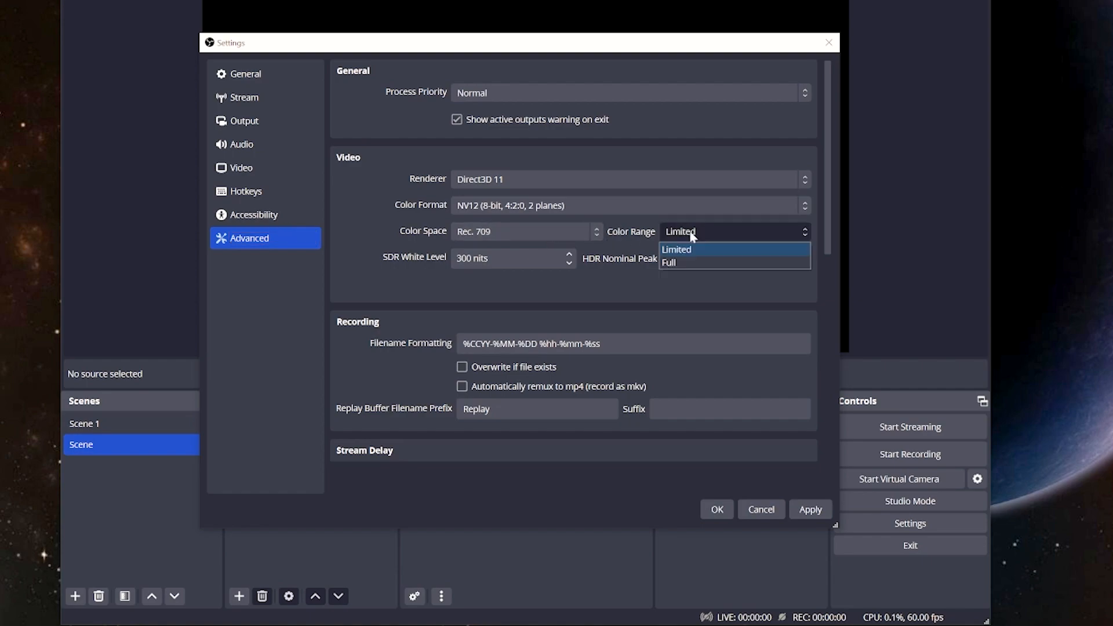
pyautogui.click(675, 249)
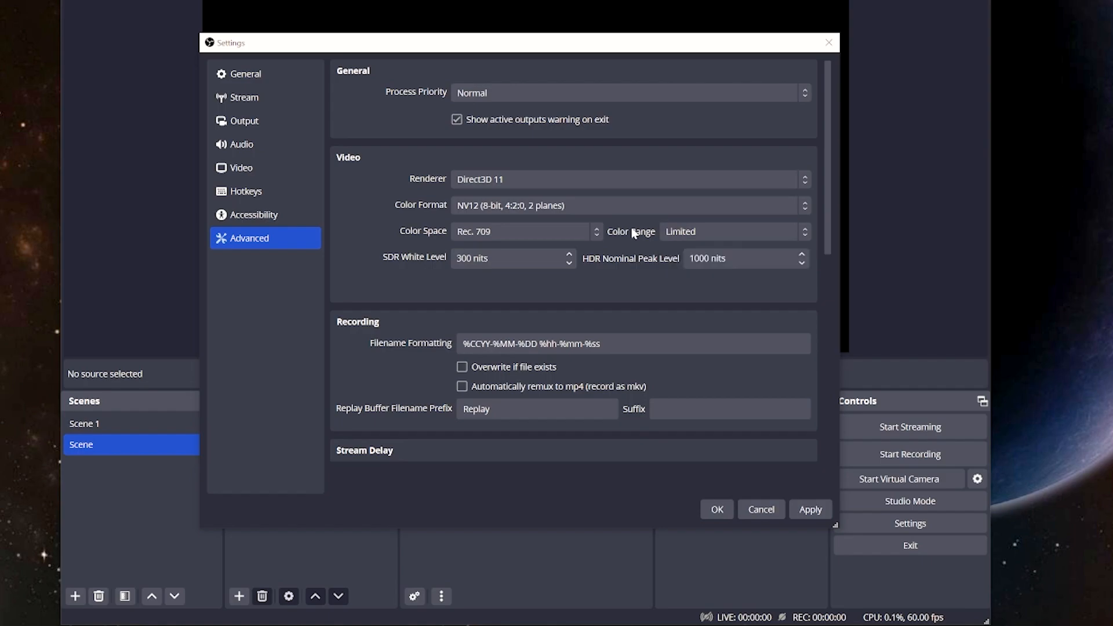